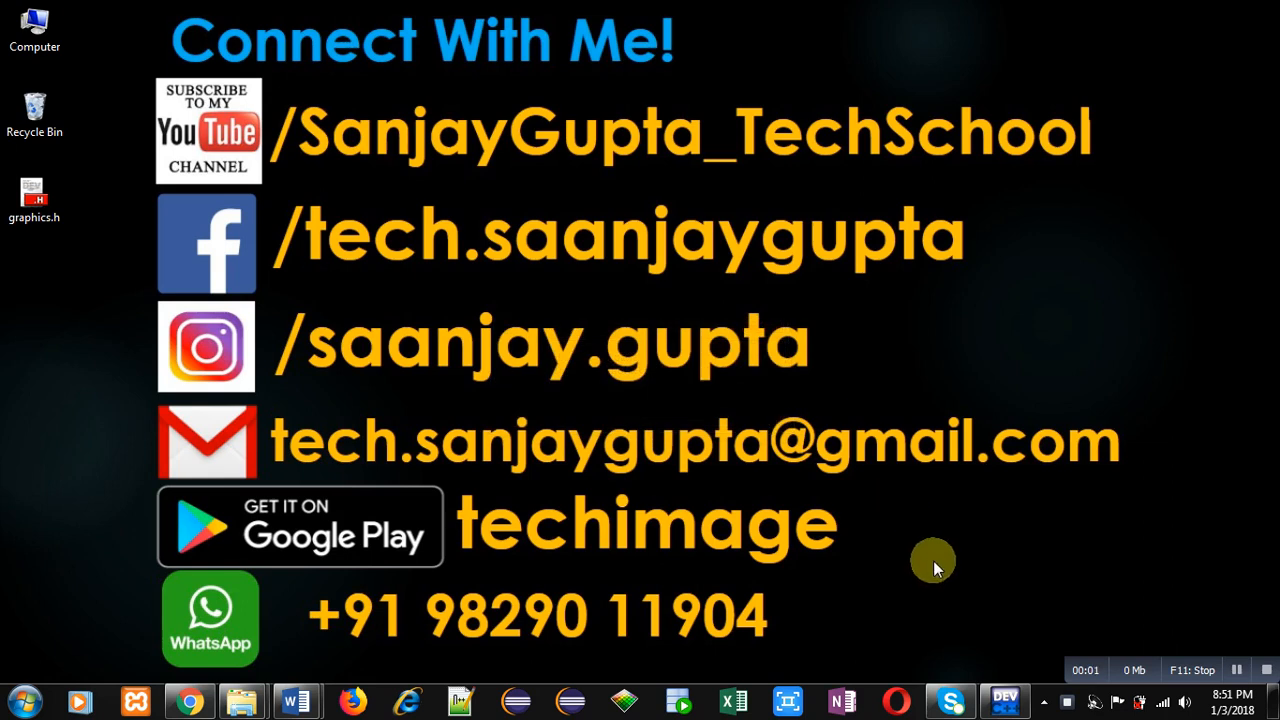
{"action": "mouse_move", "coordinate": [930, 535]}
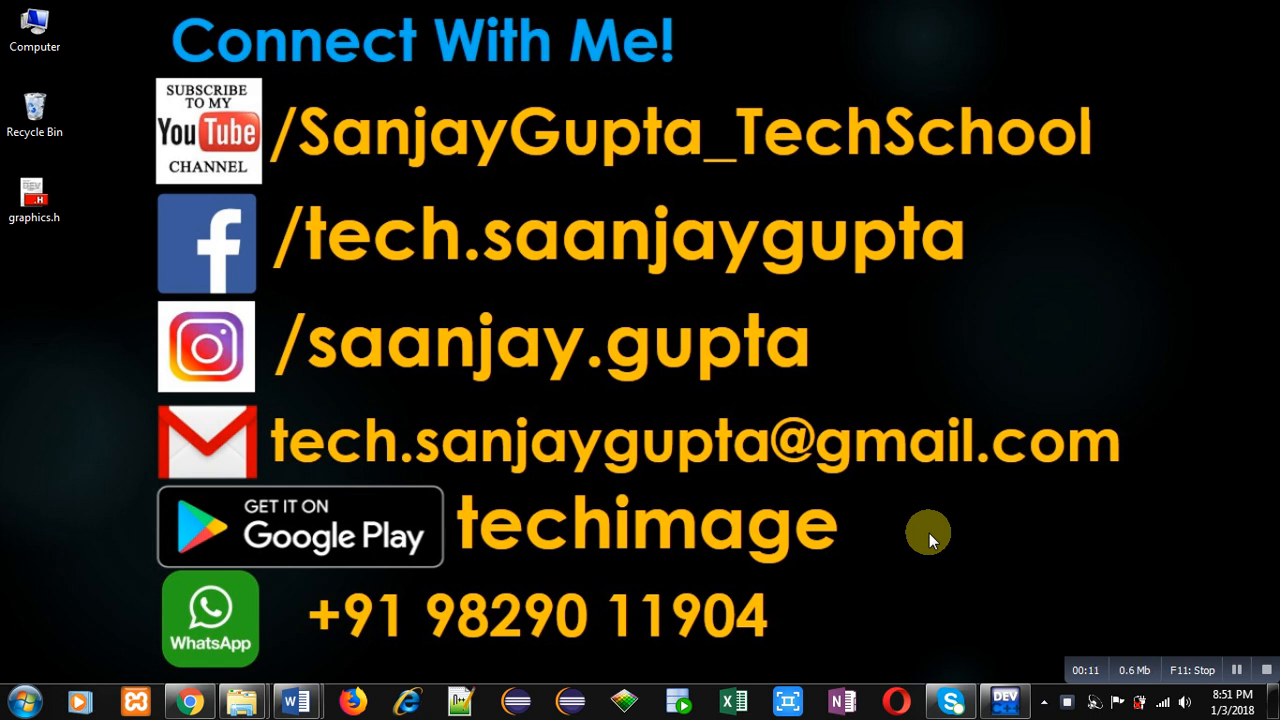
{"action": "mouse_move", "coordinate": [855, 300]}
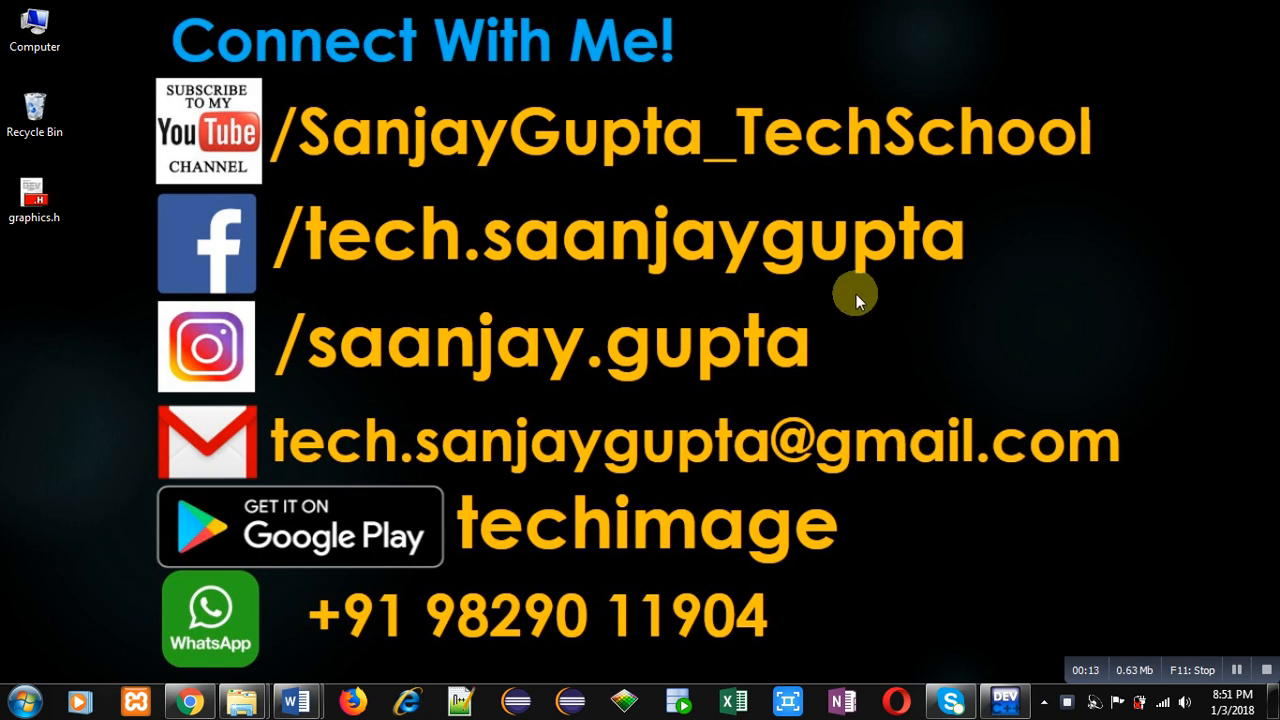
{"action": "mouse_move", "coordinate": [870, 490]}
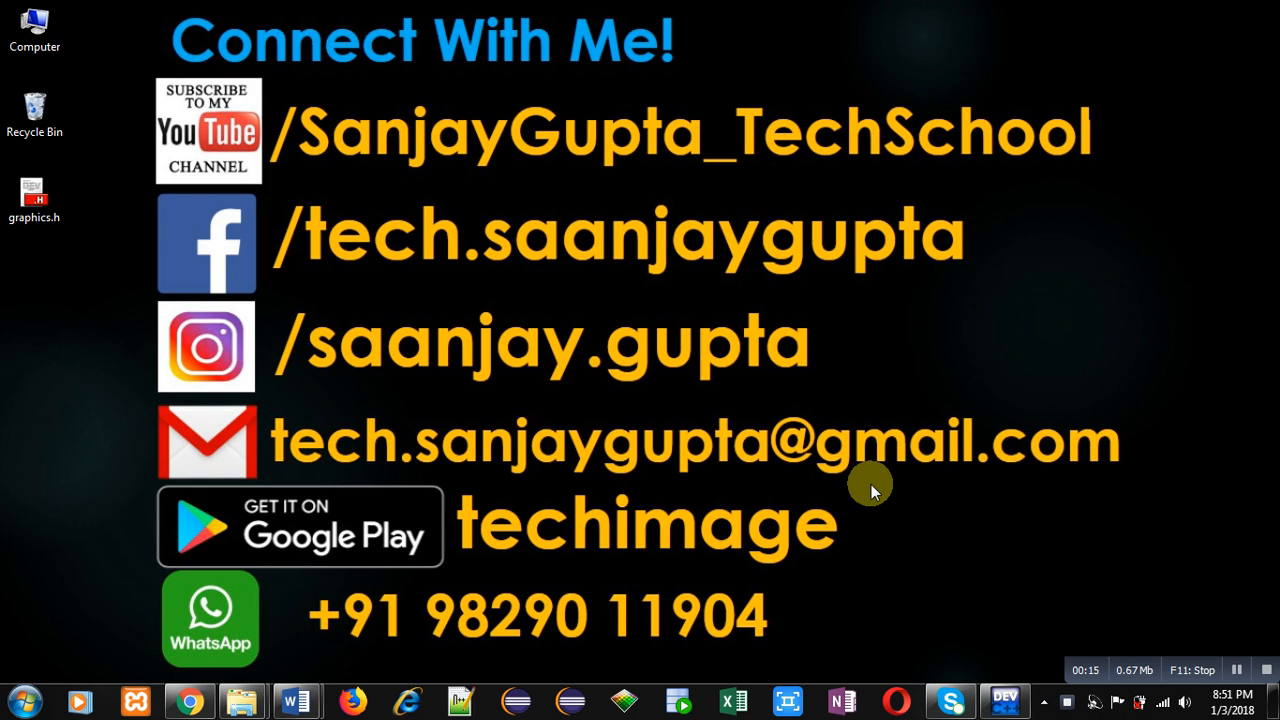
{"action": "mouse_move", "coordinate": [670, 580]}
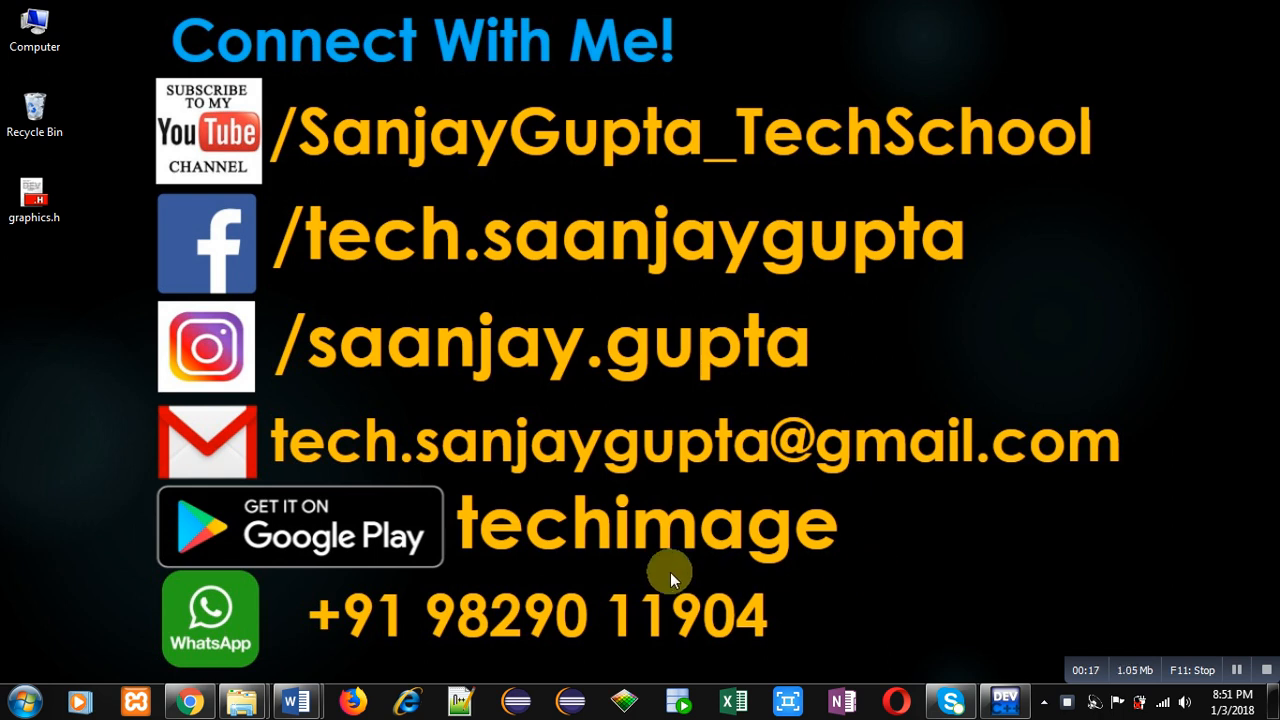
{"action": "mouse_move", "coordinate": [665, 560]}
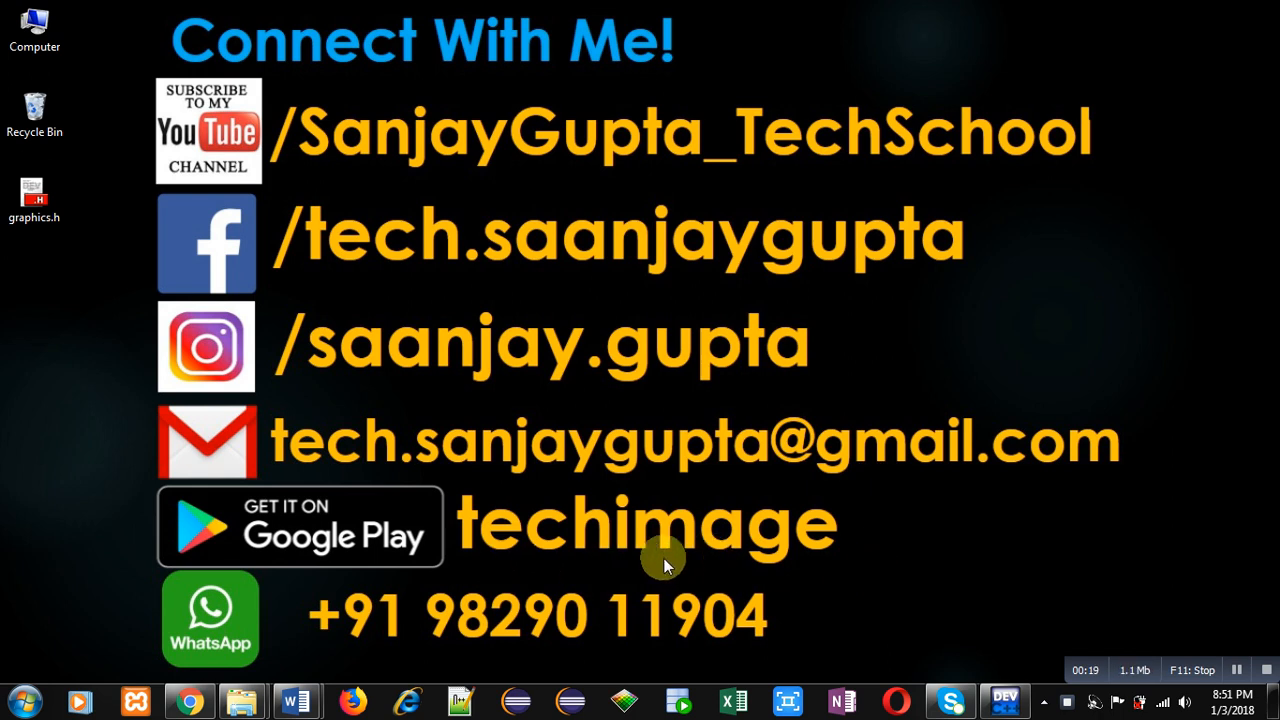
{"action": "mouse_move", "coordinate": [1004, 700]}
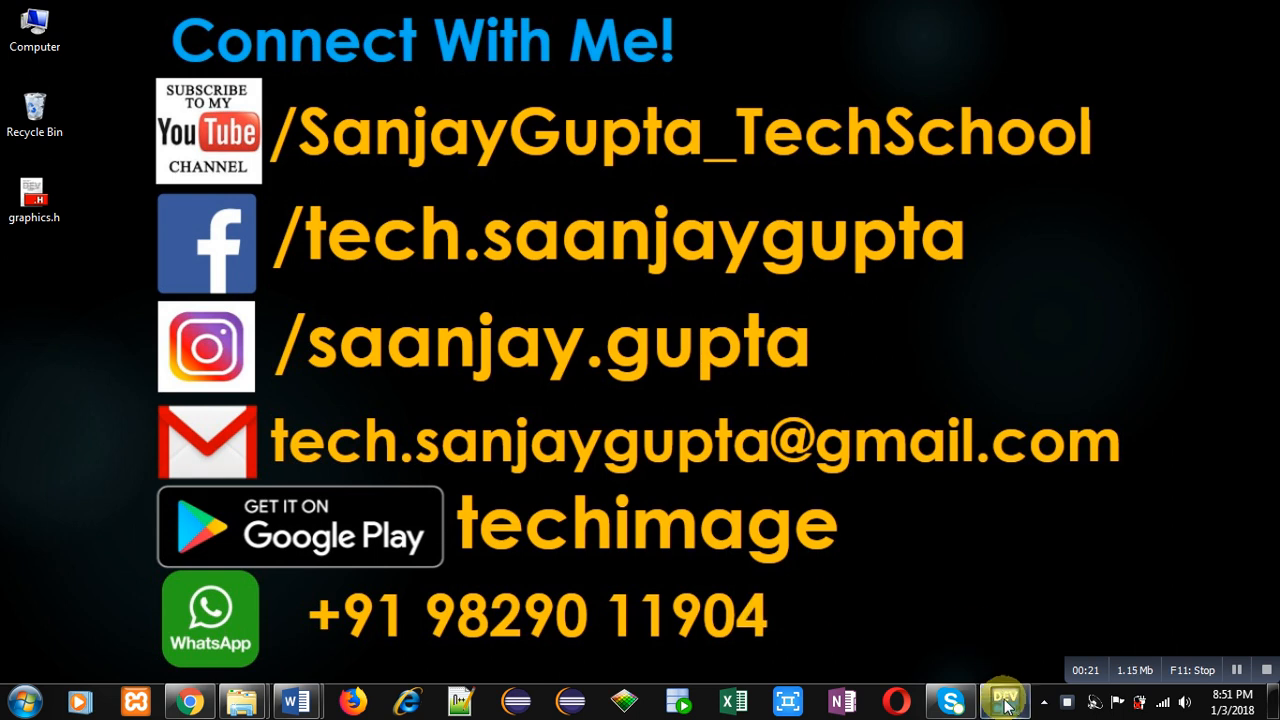
- Restore test.cpp and walk from 'using namespace std' to the overloaded ++ operator
{"action": "left_click", "coordinate": [1004, 700]}
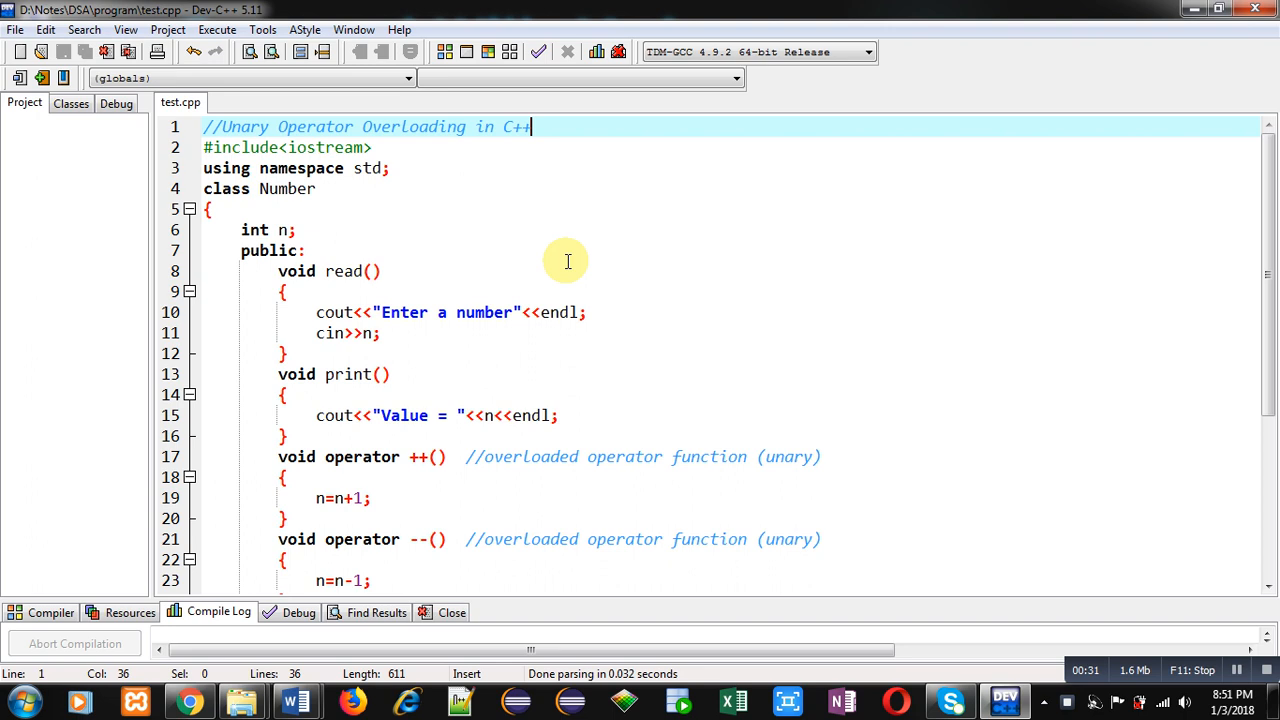
{"action": "mouse_move", "coordinate": [375, 147]}
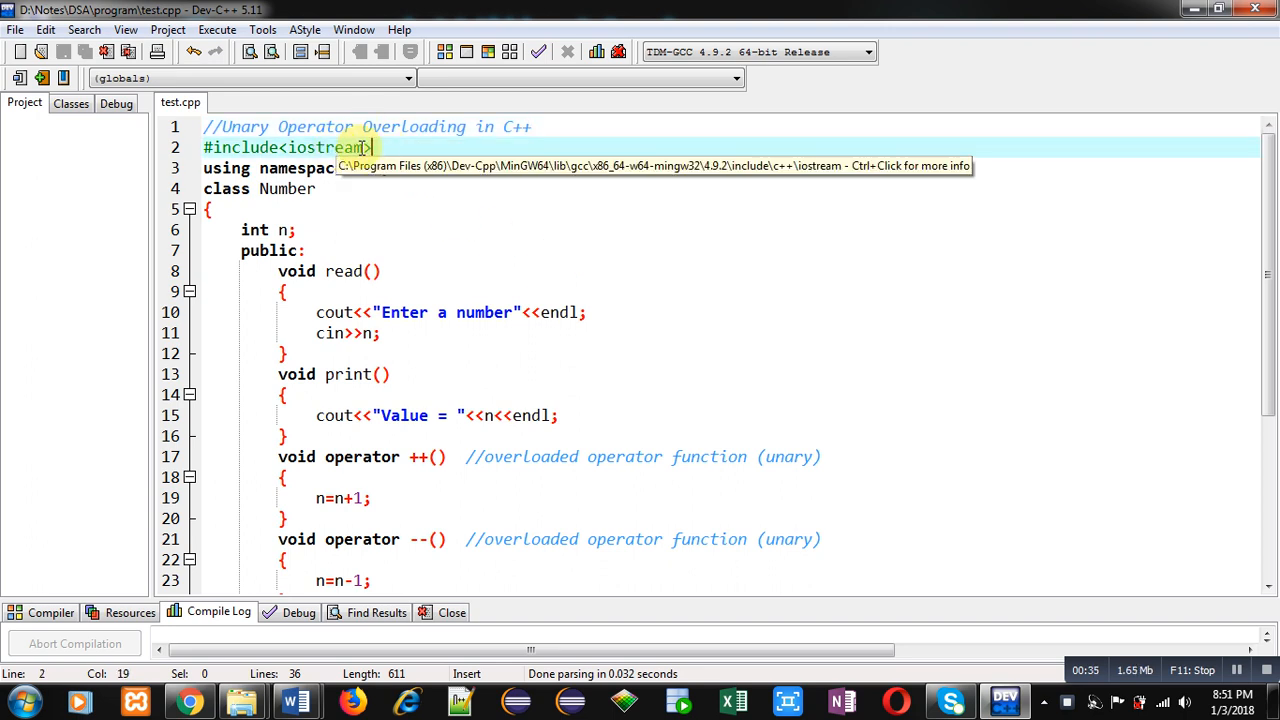
{"action": "left_click", "coordinate": [390, 167]}
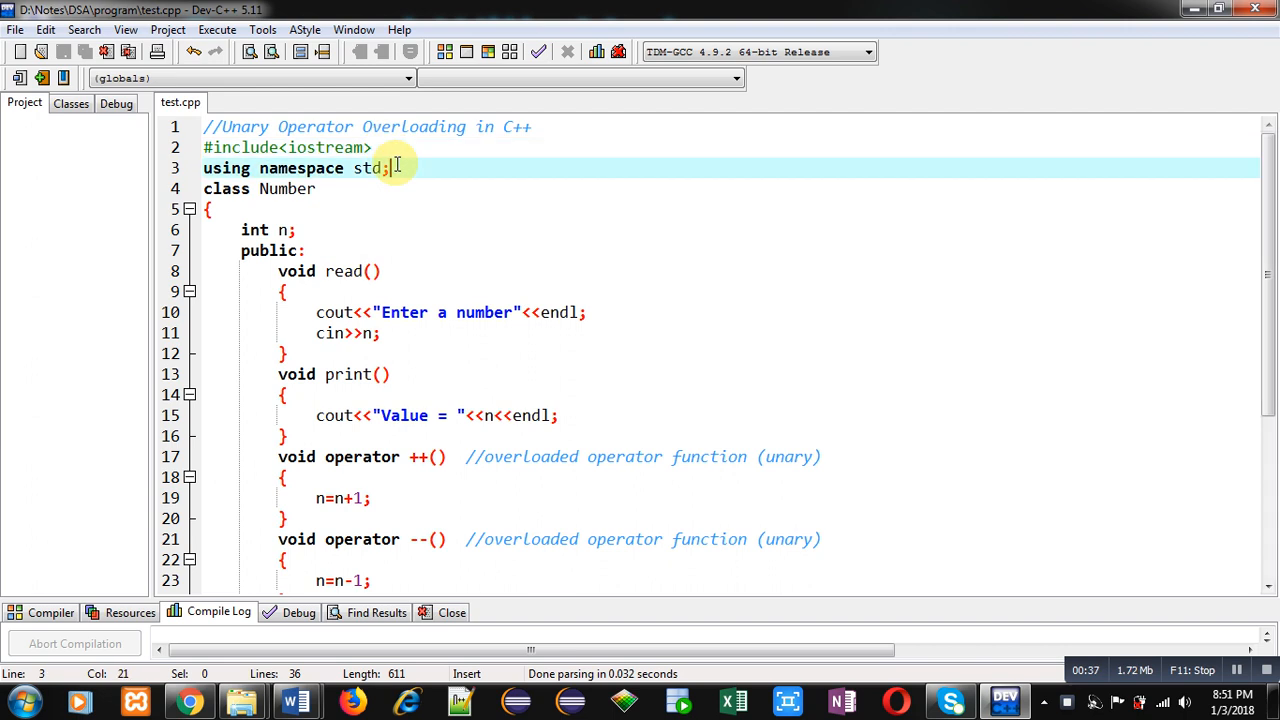
{"action": "mouse_move", "coordinate": [326, 190]}
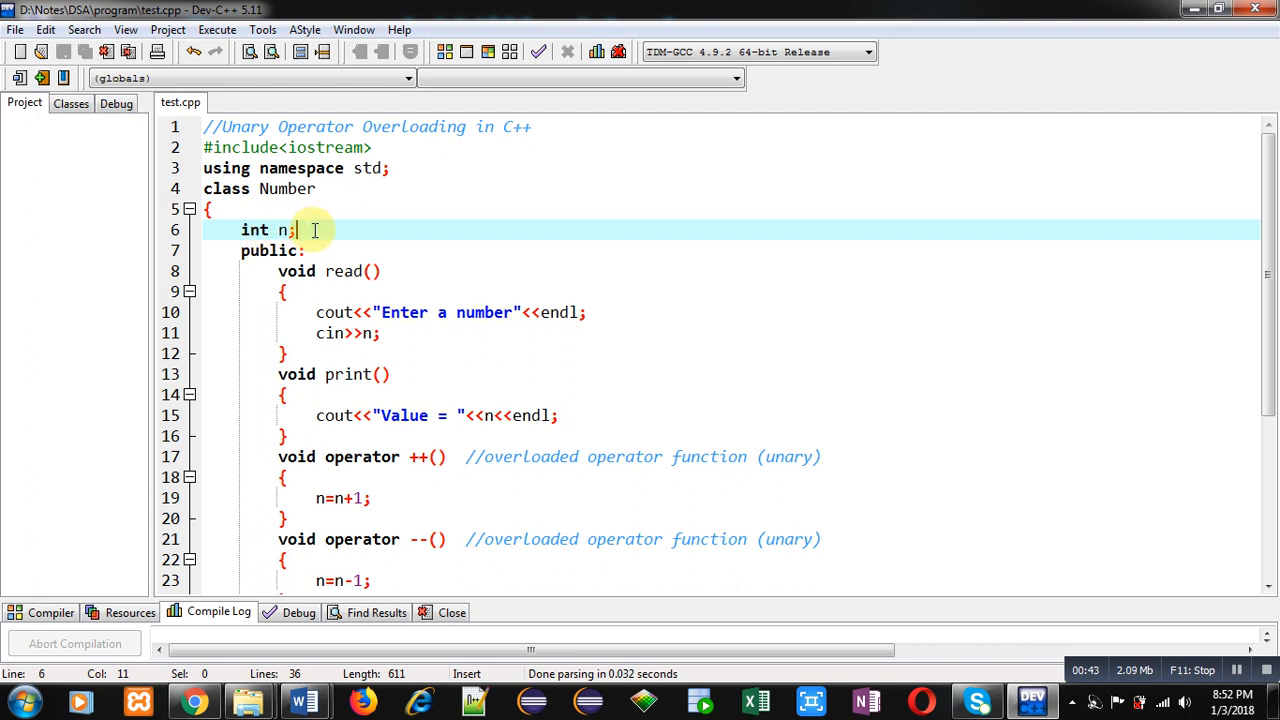
{"action": "left_click", "coordinate": [241, 271]}
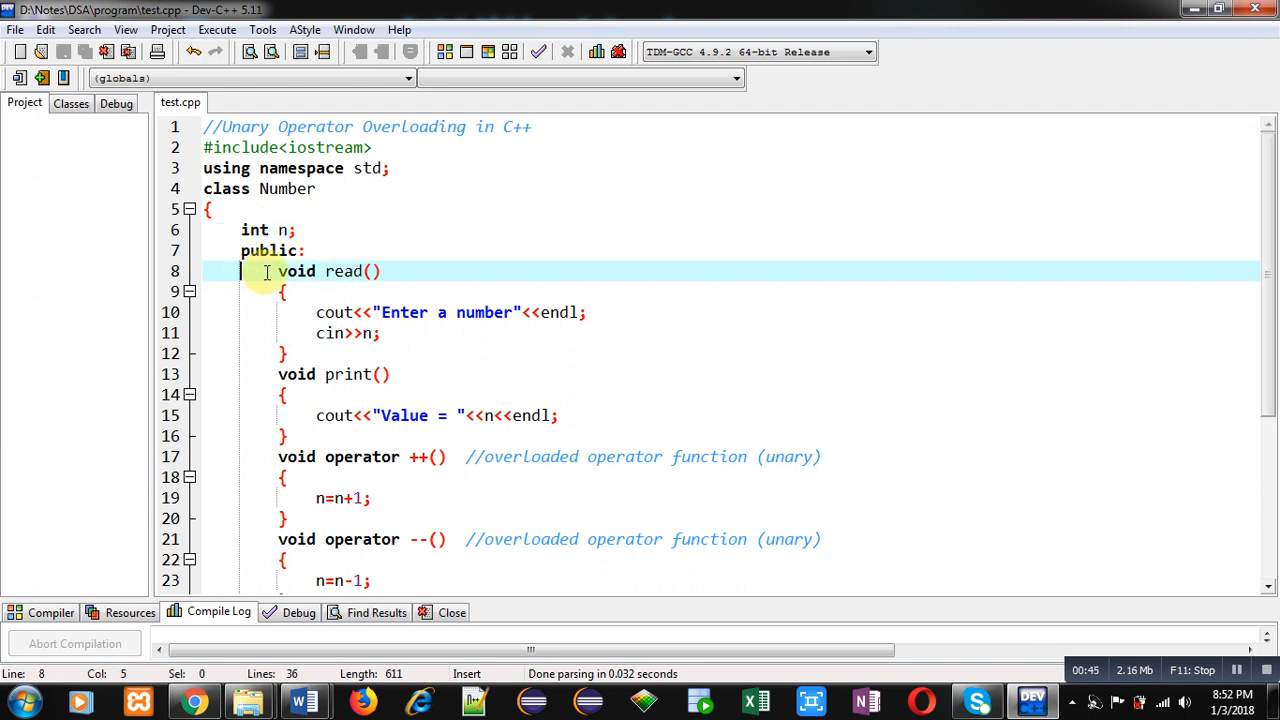
{"action": "mouse_move", "coordinate": [428, 313]}
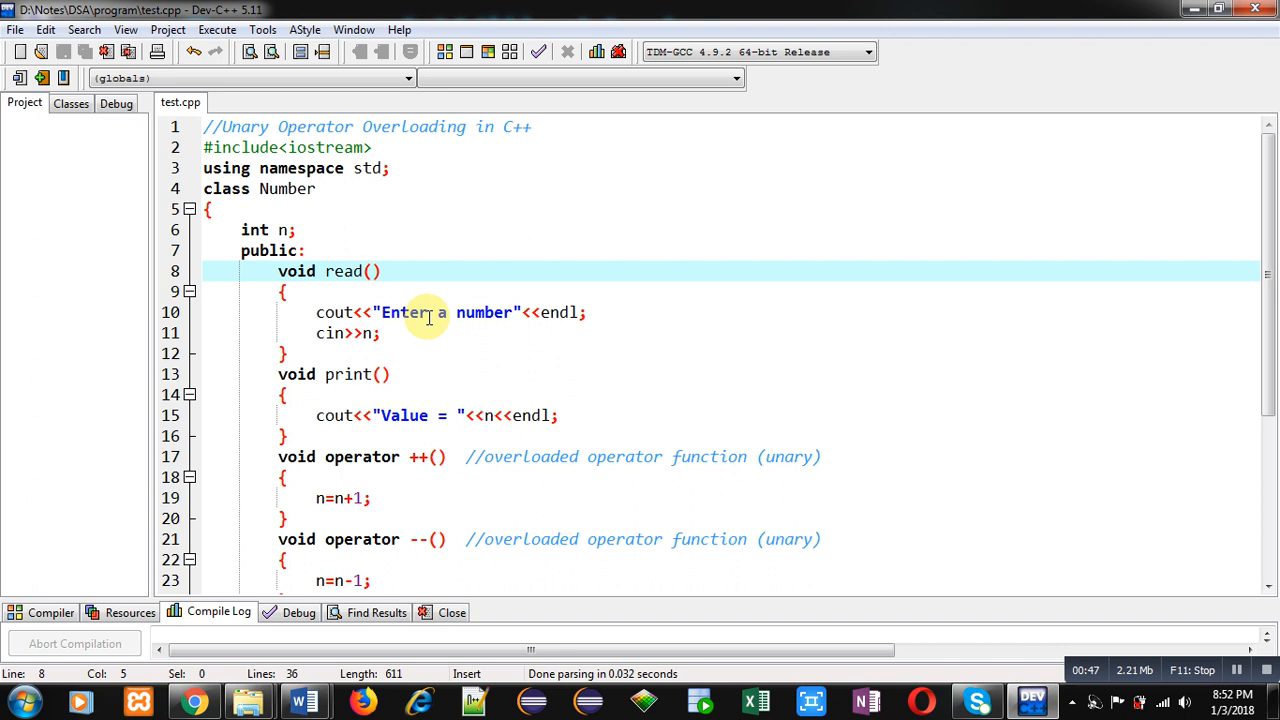
{"action": "left_click", "coordinate": [377, 333]}
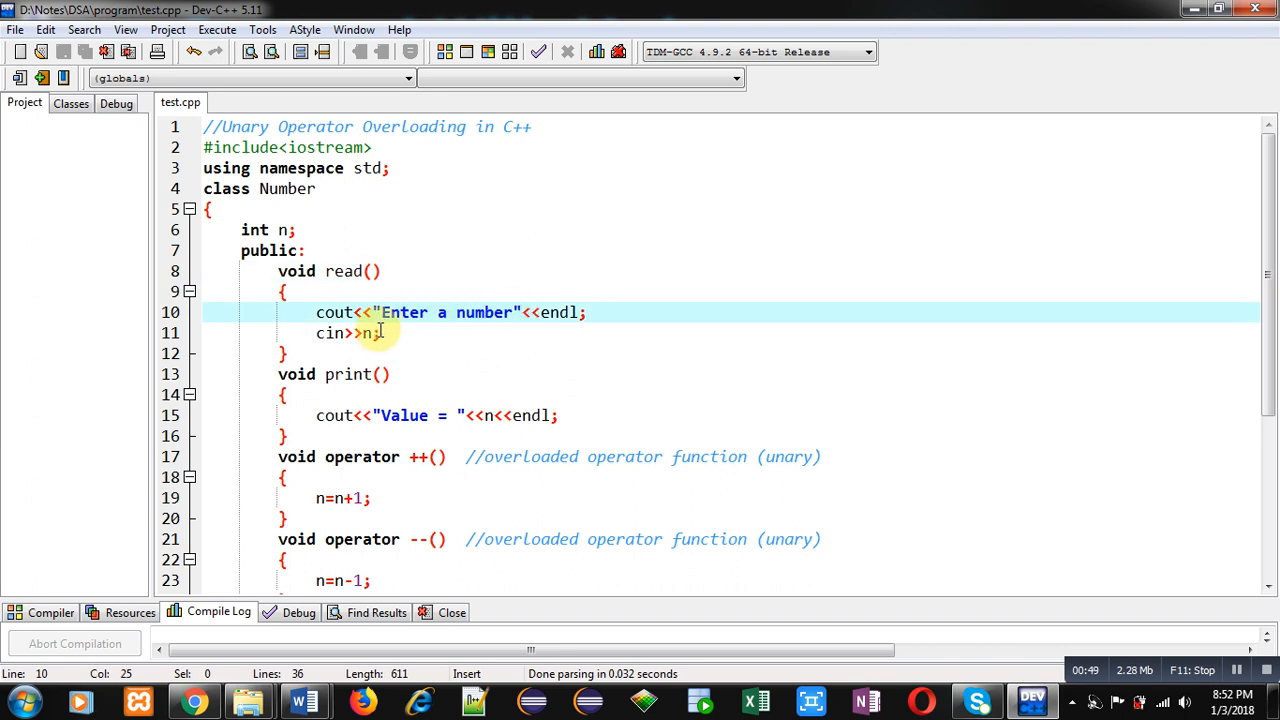
{"action": "left_click", "coordinate": [378, 333]}
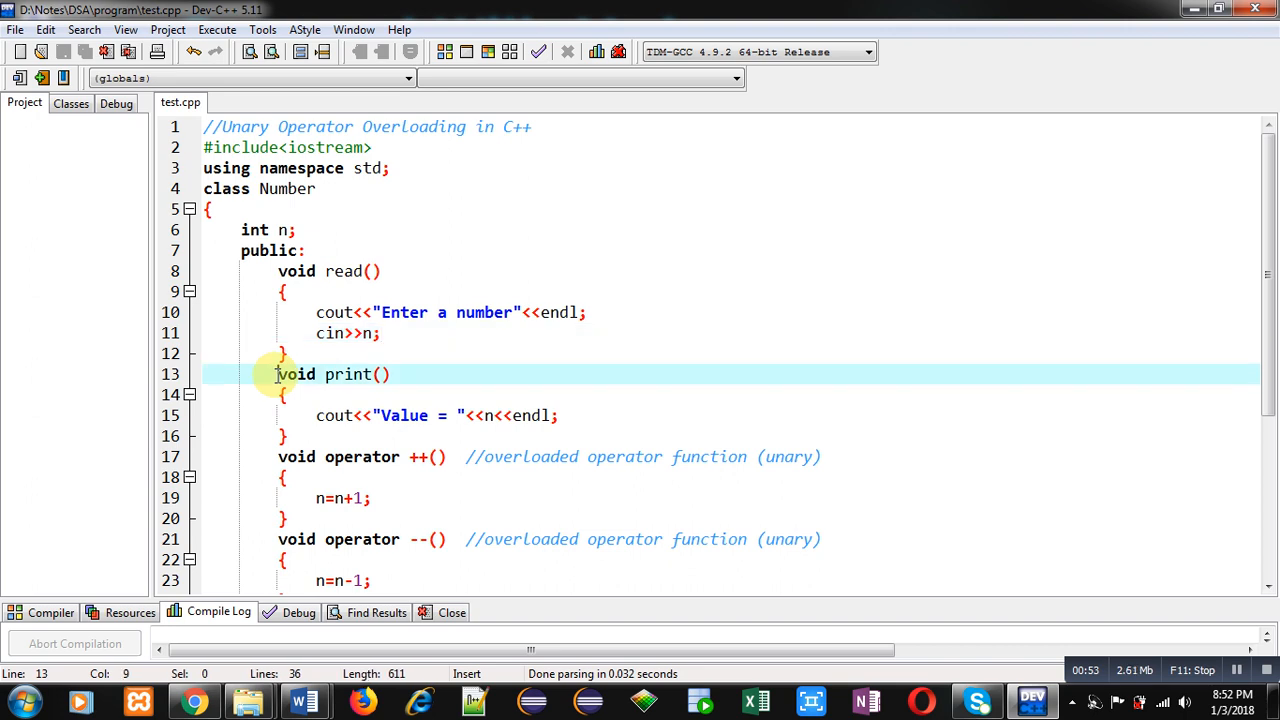
{"action": "left_click", "coordinate": [498, 415]}
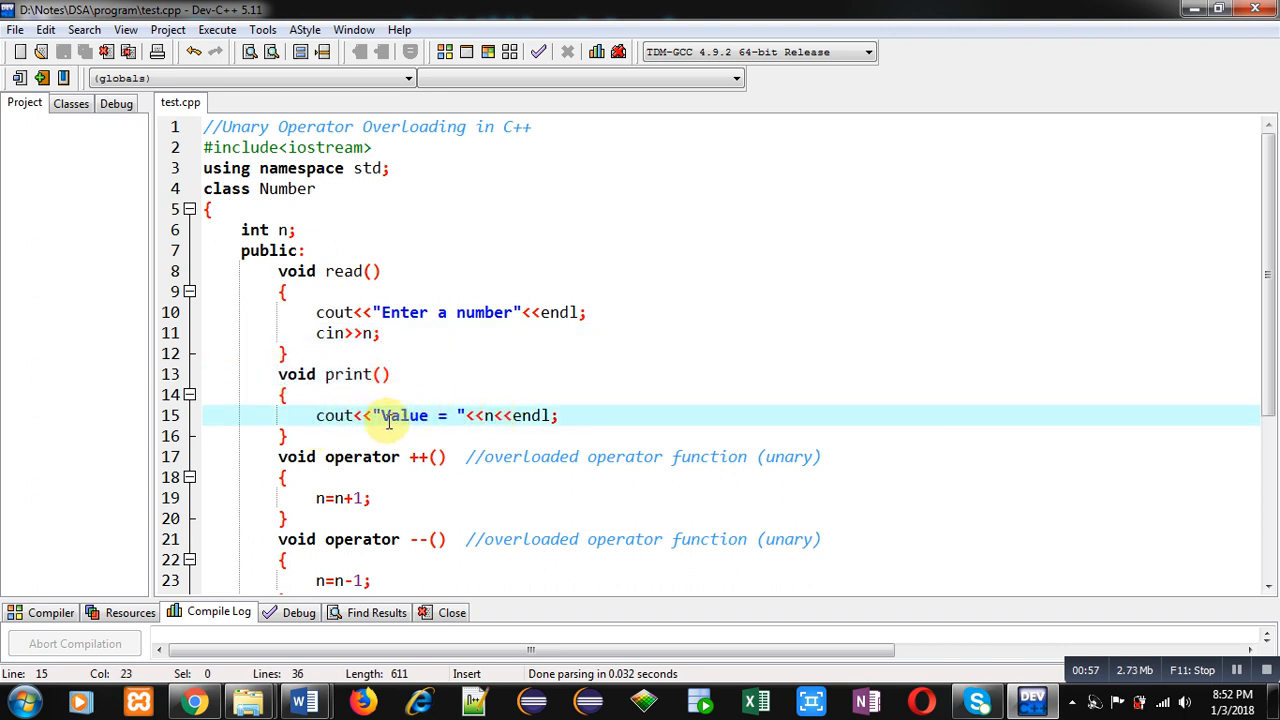
{"action": "left_click", "coordinate": [343, 456]}
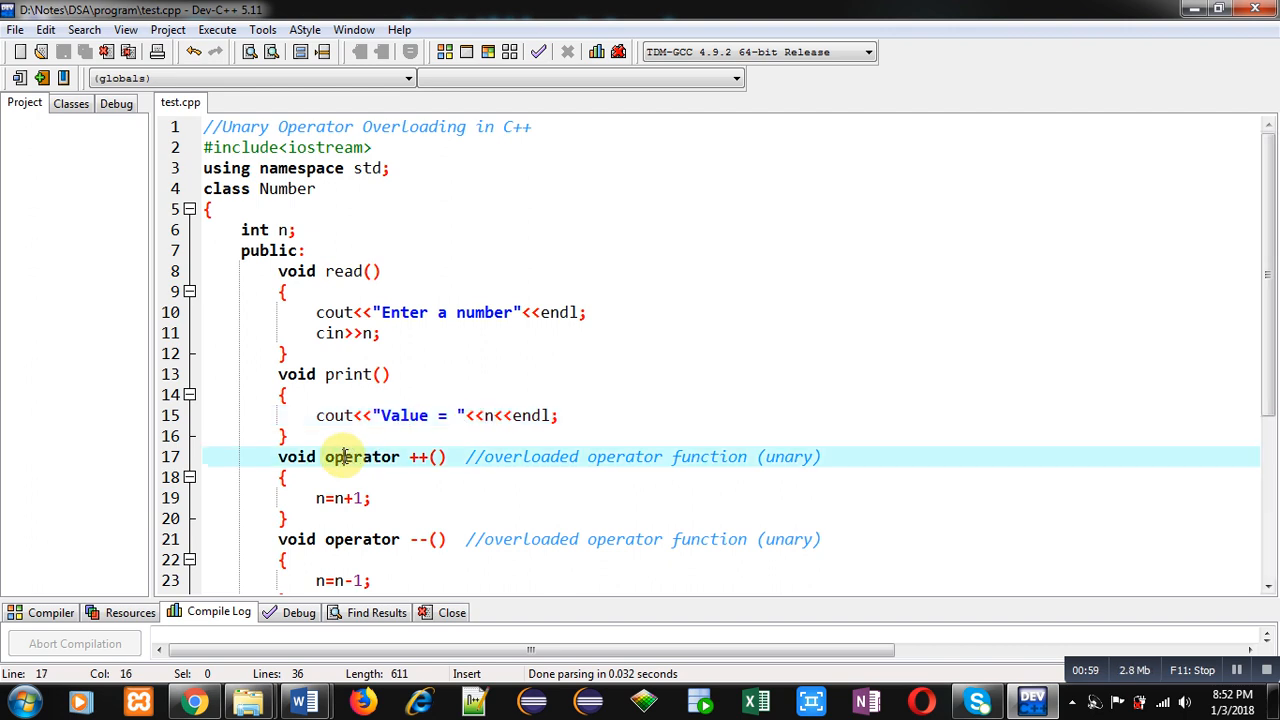
{"action": "scroll", "scroll_direction": "down", "scroll_amount": 3}
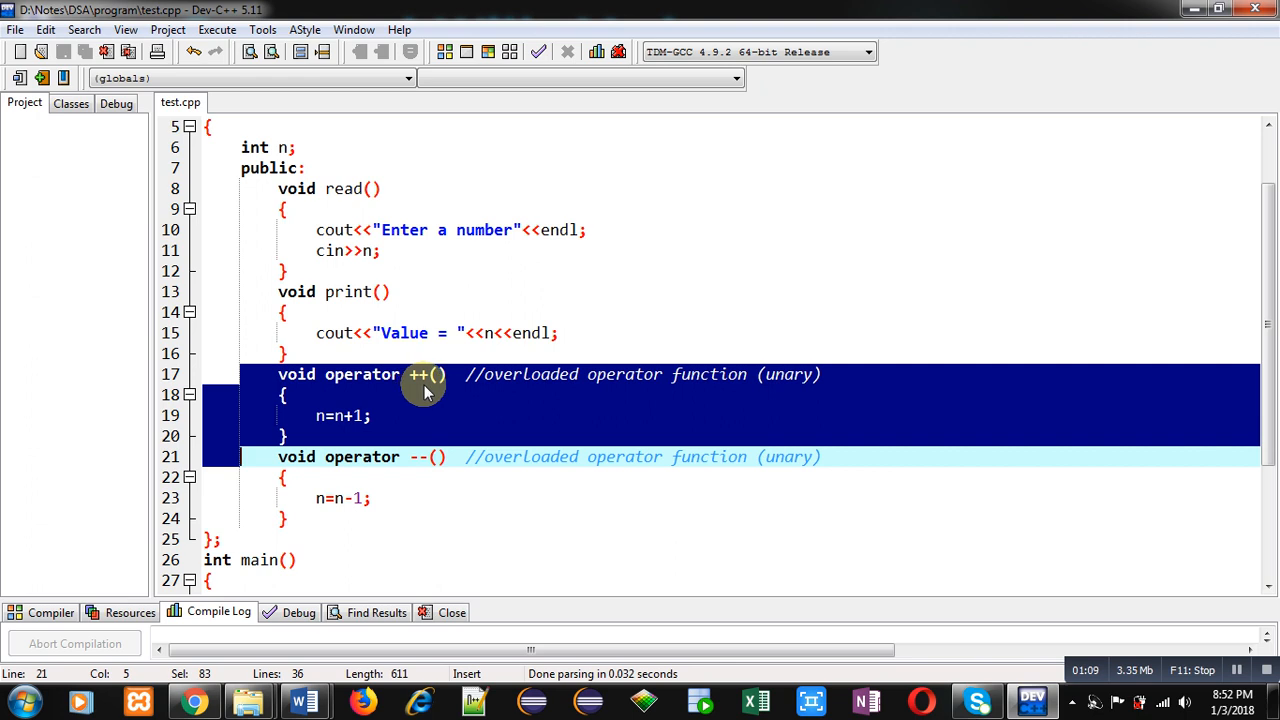
{"action": "mouse_move", "coordinate": [445, 400]}
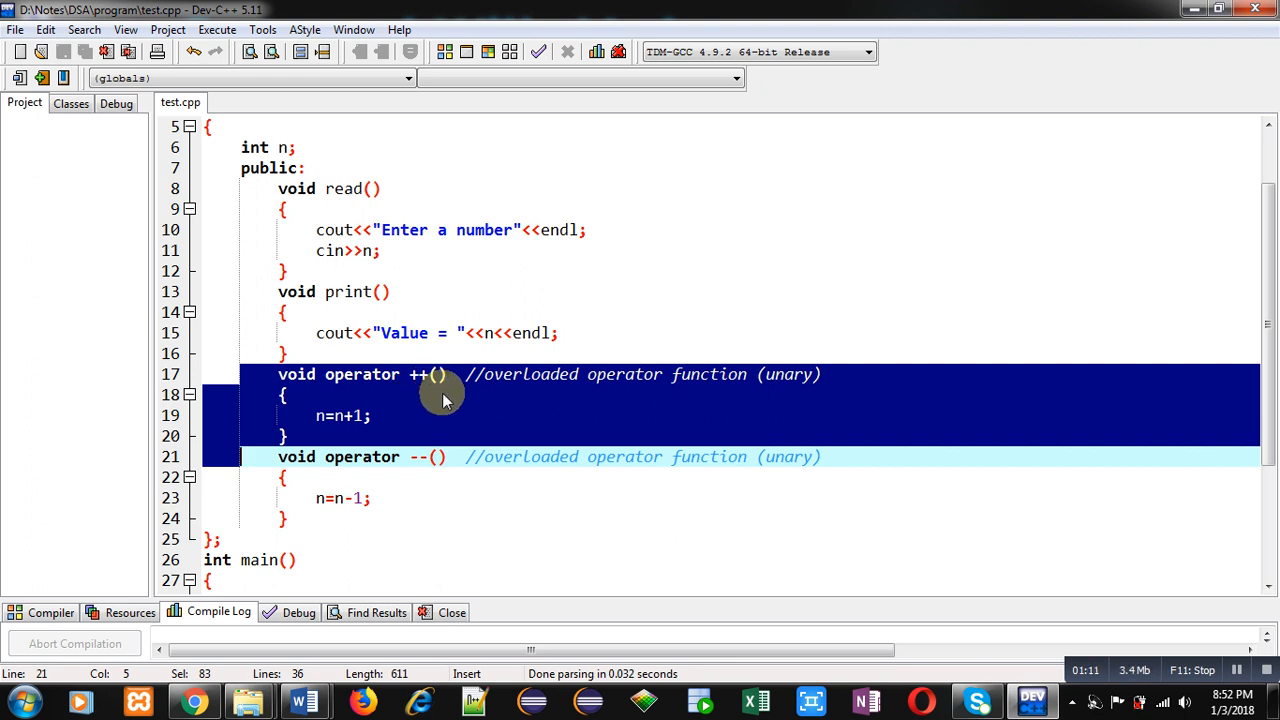
{"action": "mouse_move", "coordinate": [438, 382]}
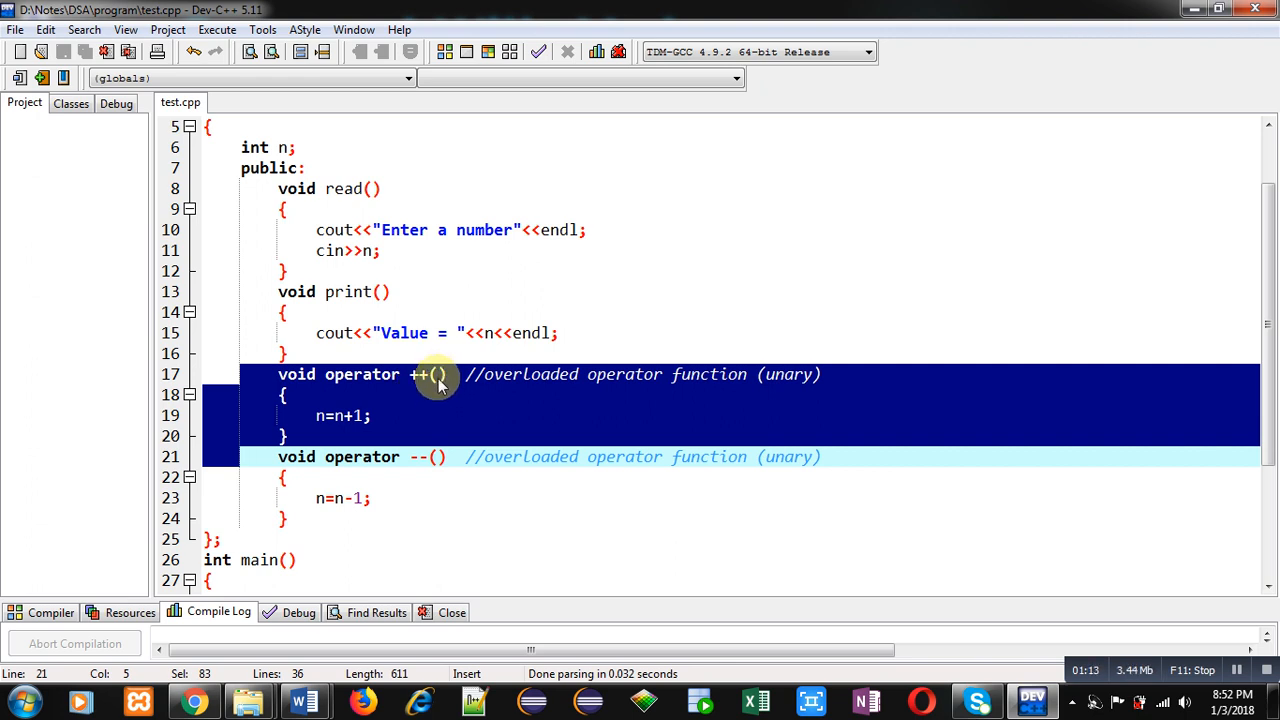
{"action": "mouse_move", "coordinate": [337, 435]}
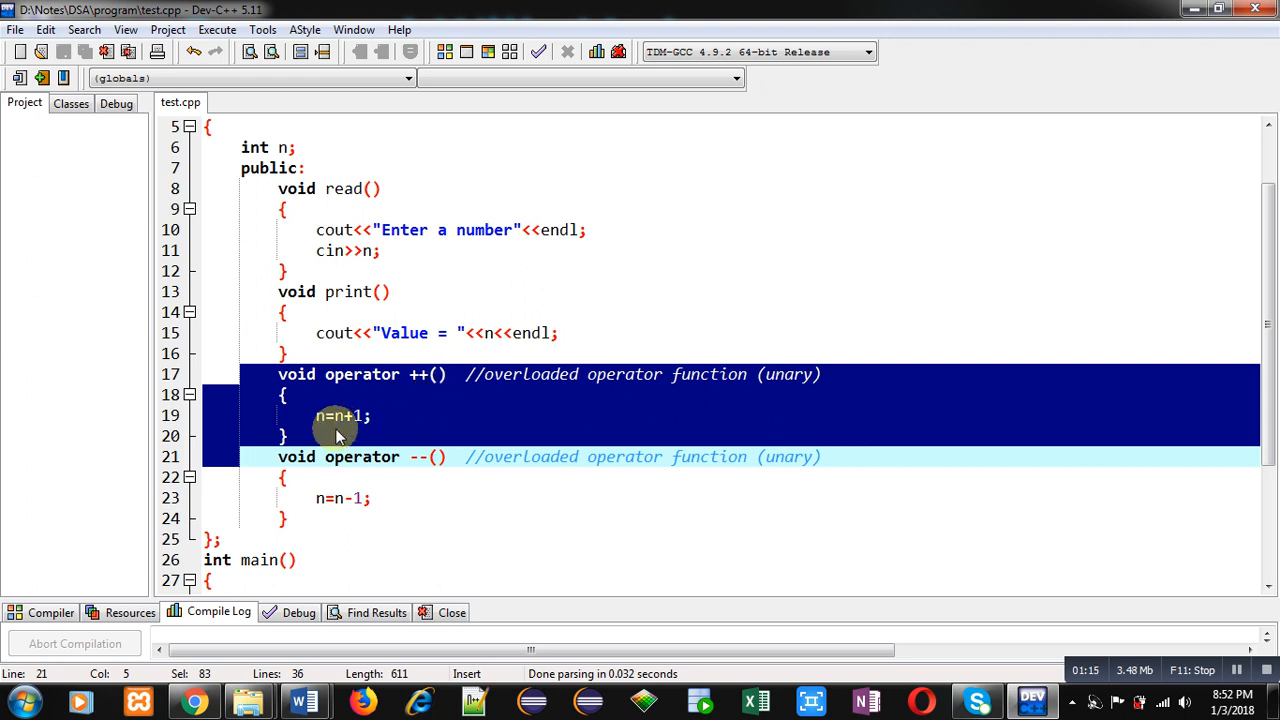
{"action": "mouse_move", "coordinate": [358, 423]}
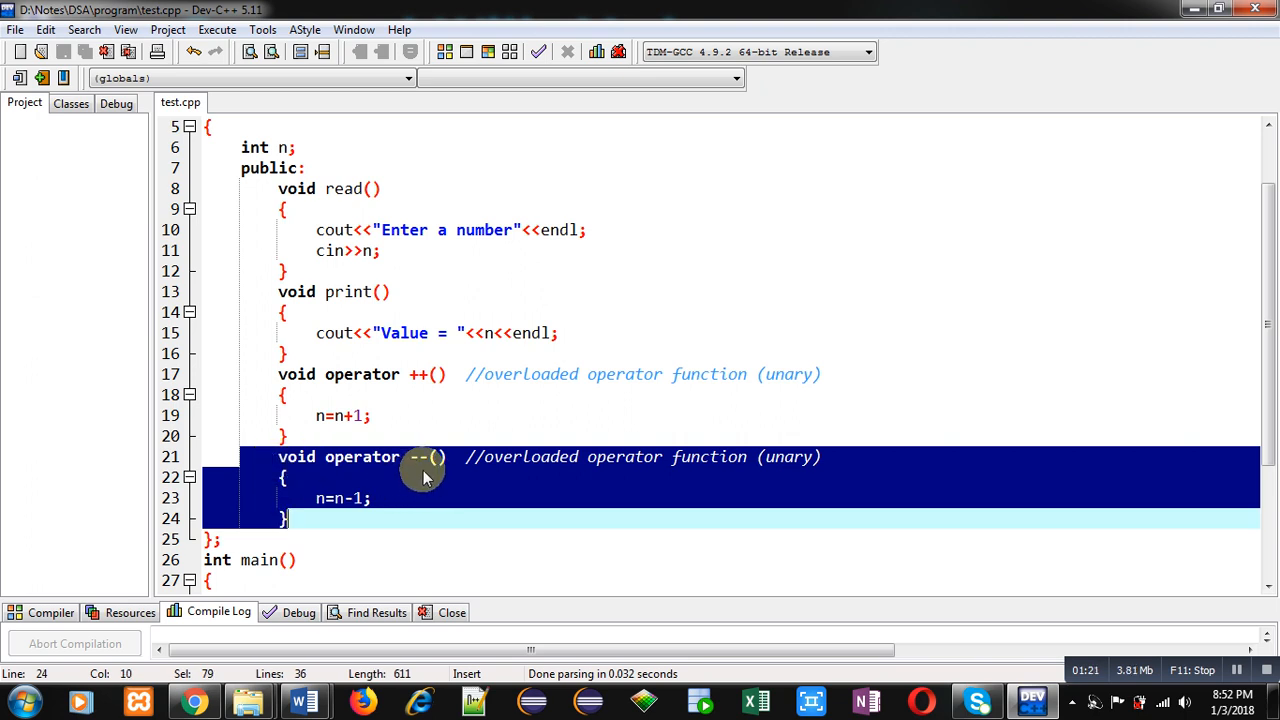
{"action": "mouse_move", "coordinate": [362, 470]}
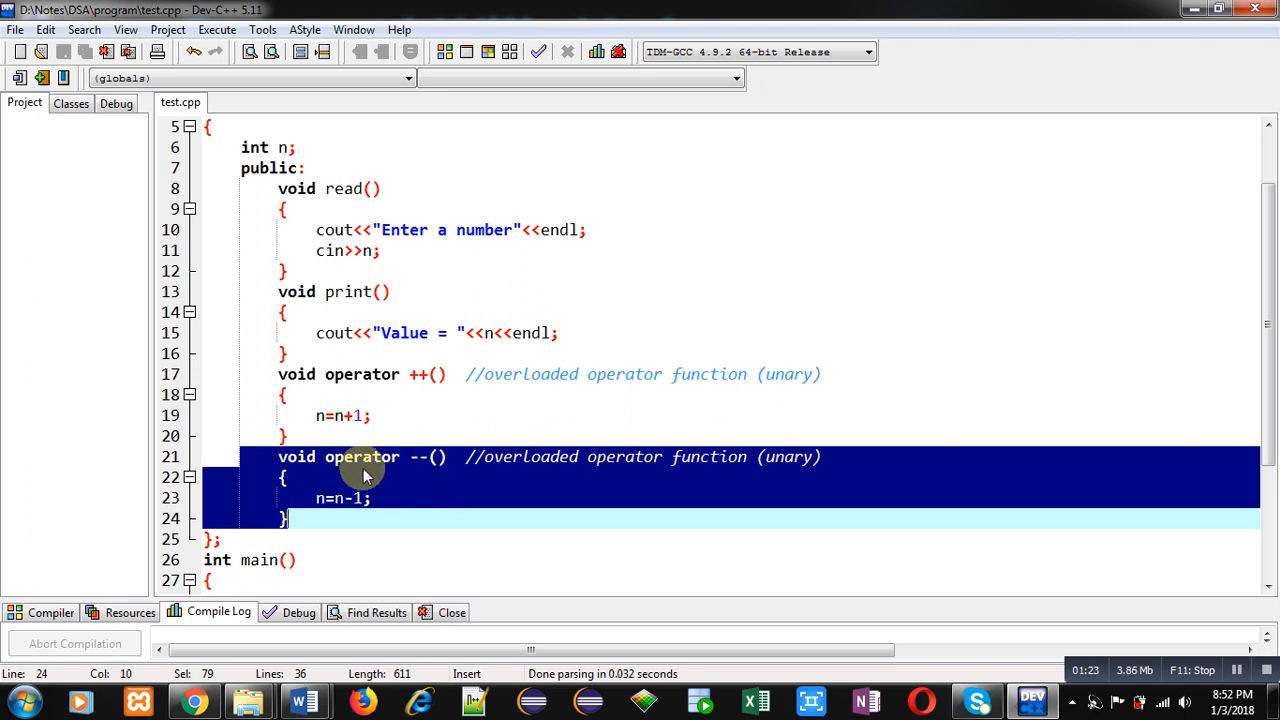
{"action": "mouse_move", "coordinate": [430, 474]}
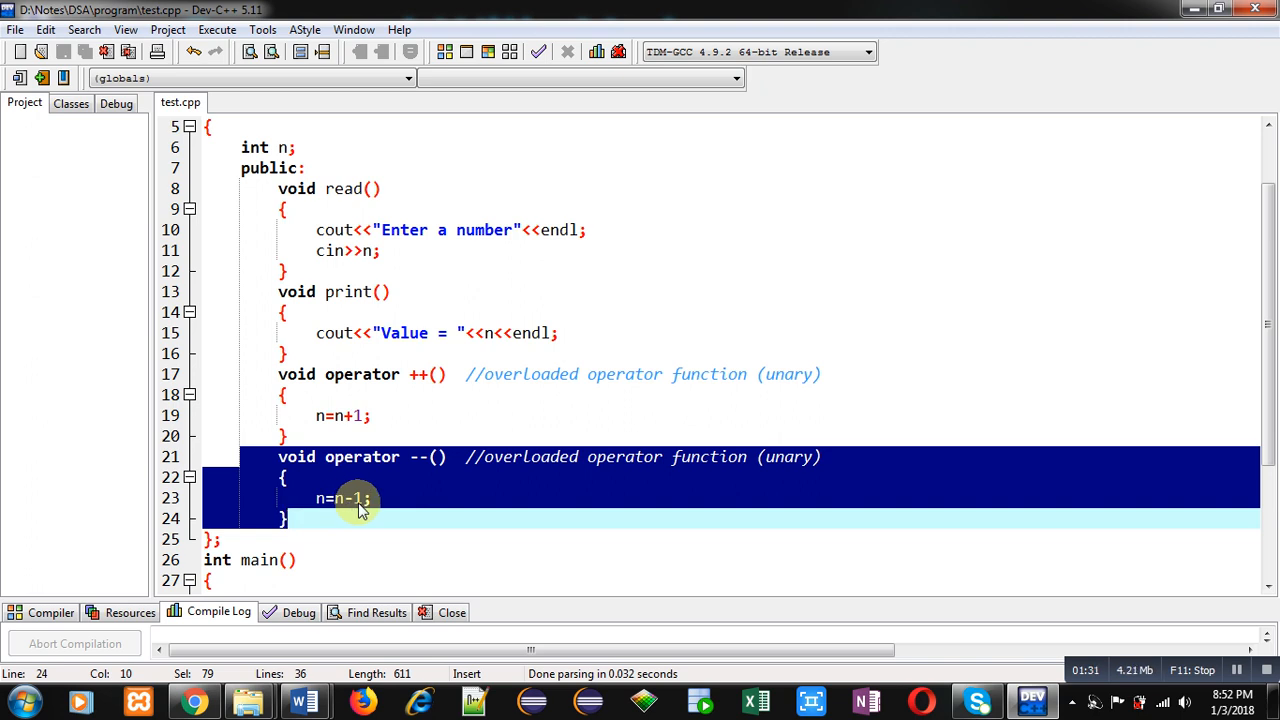
{"action": "mouse_move", "coordinate": [242, 540]}
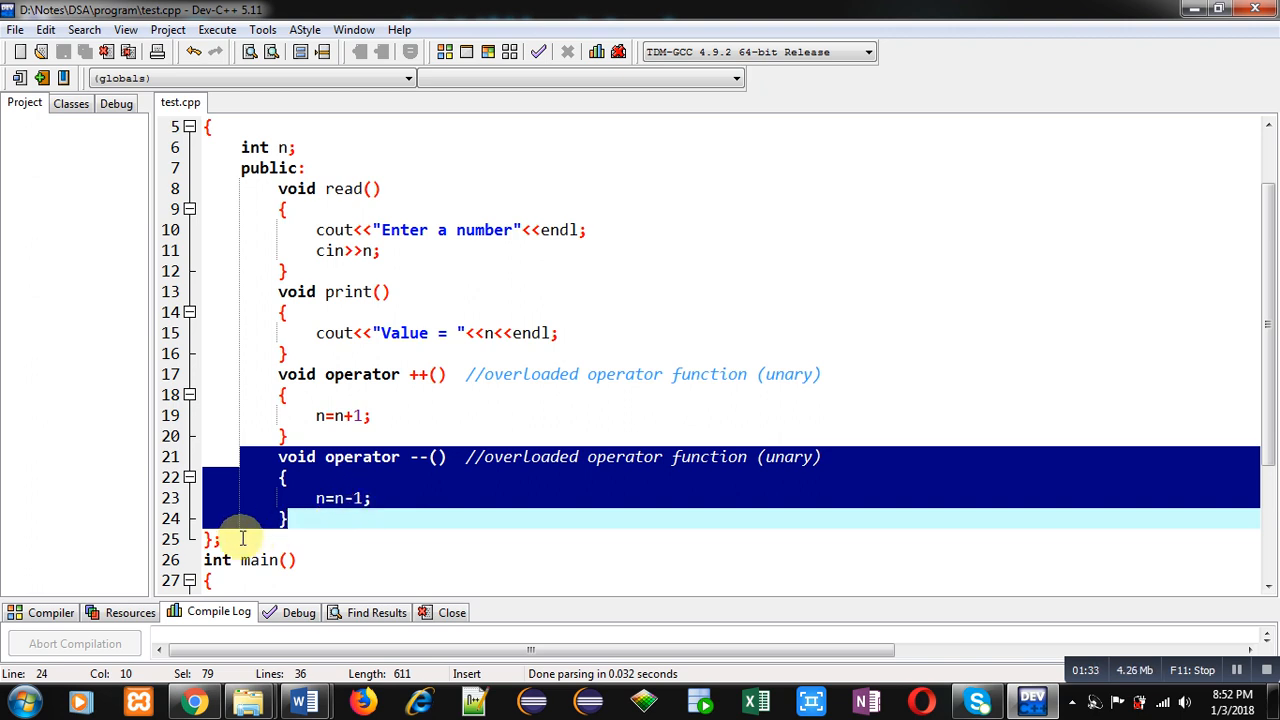
{"action": "mouse_move", "coordinate": [419, 430]}
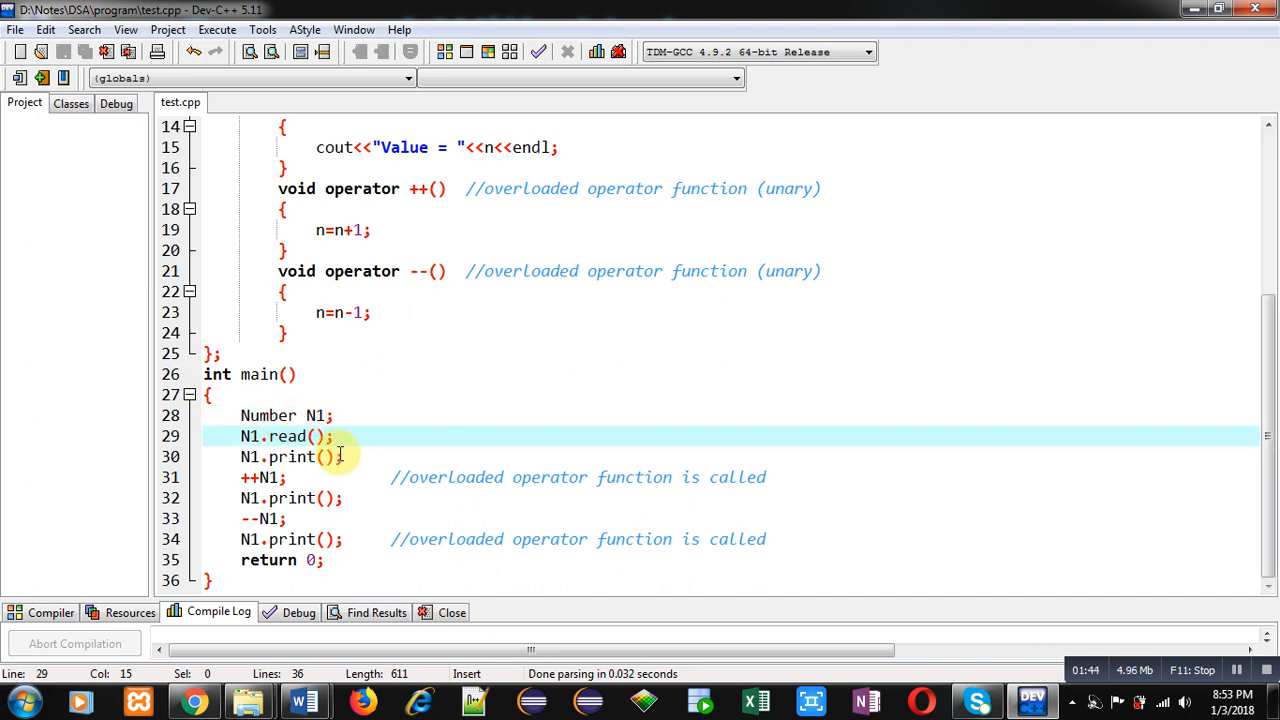
{"action": "left_click", "coordinate": [345, 457]}
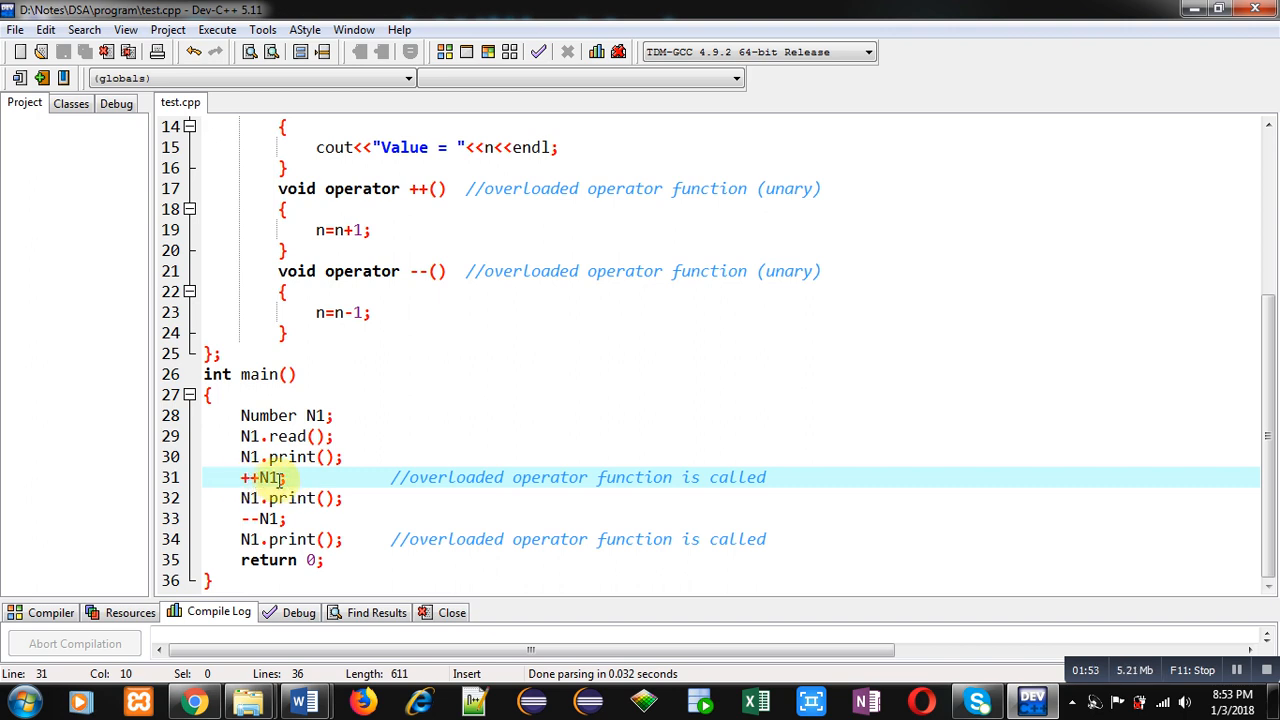
{"action": "mouse_move", "coordinate": [541, 498]}
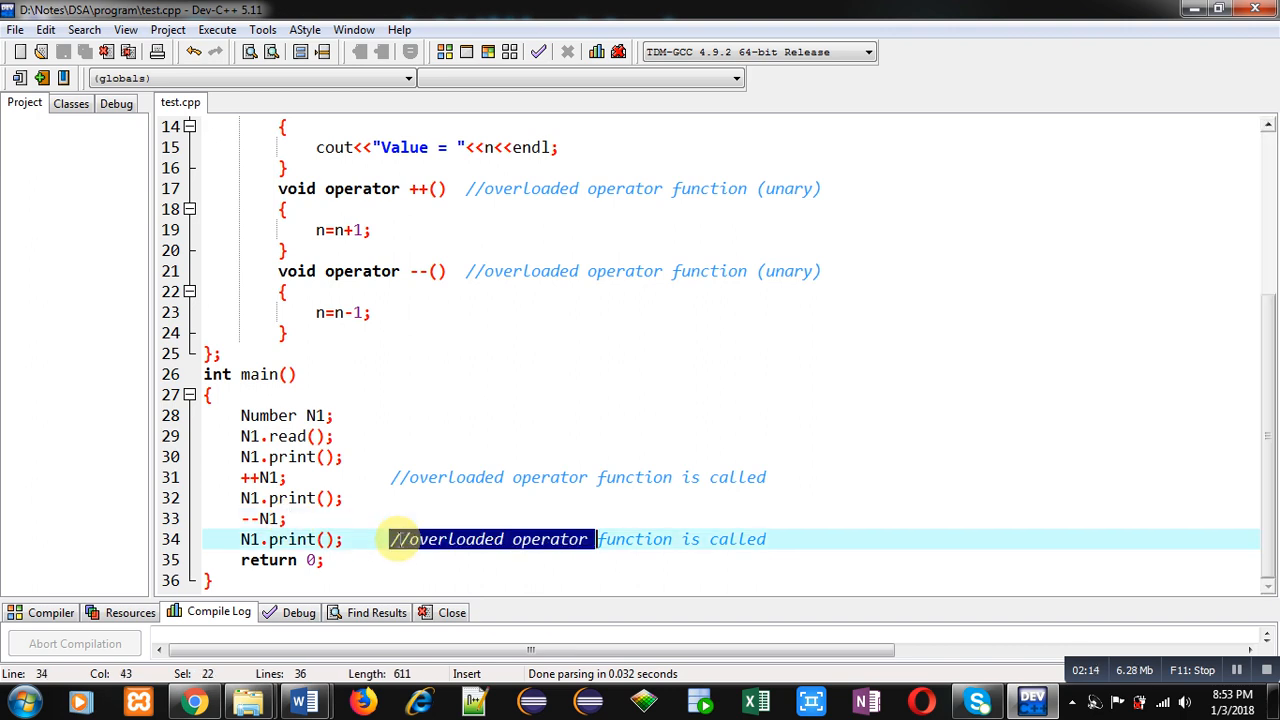
- Move the '//overloaded operator function is called' comment from line 34 onto the --N1 line
{"action": "key", "text": "Delete"}
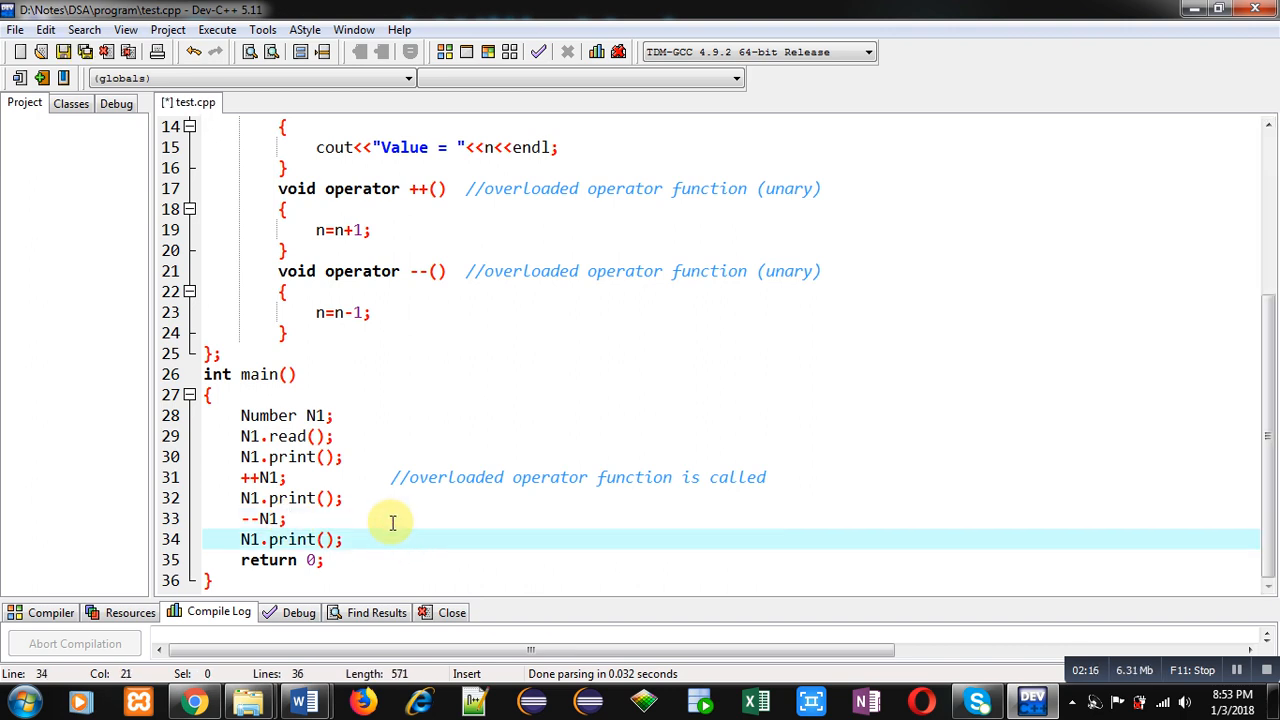
{"action": "type", "text": "//overloaded operator function is called"}
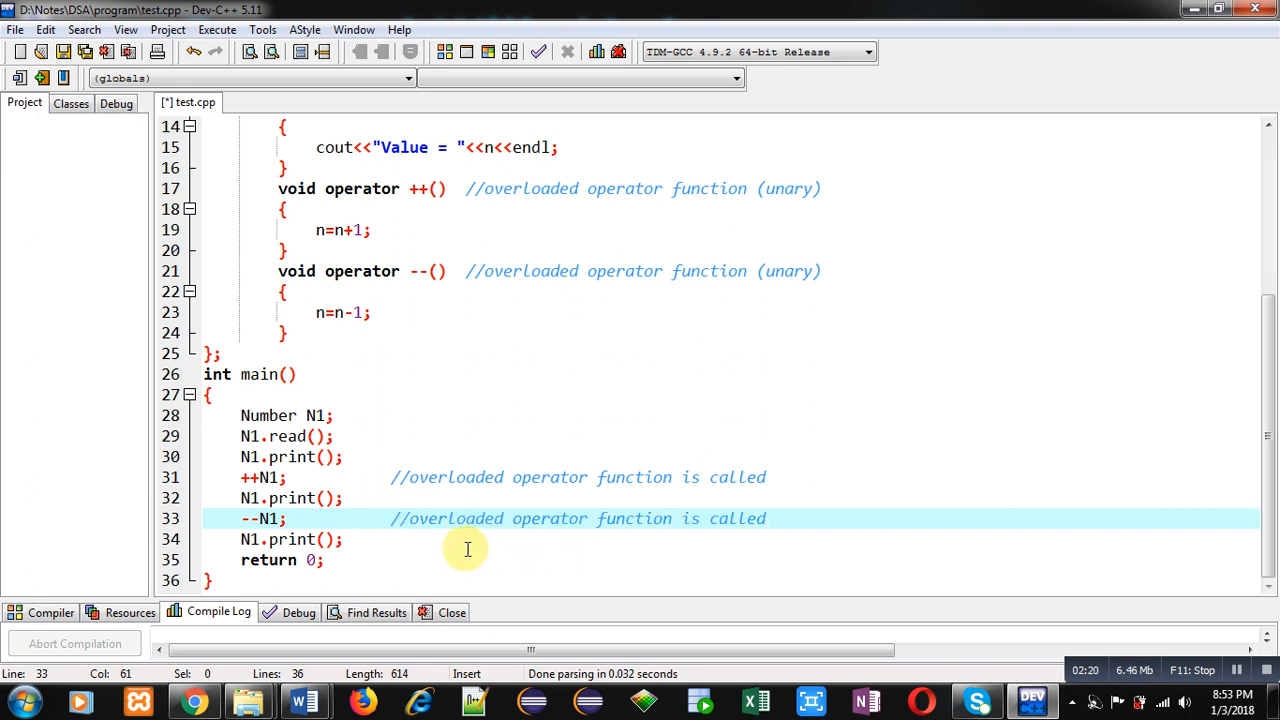
{"action": "mouse_move", "coordinate": [245, 518]}
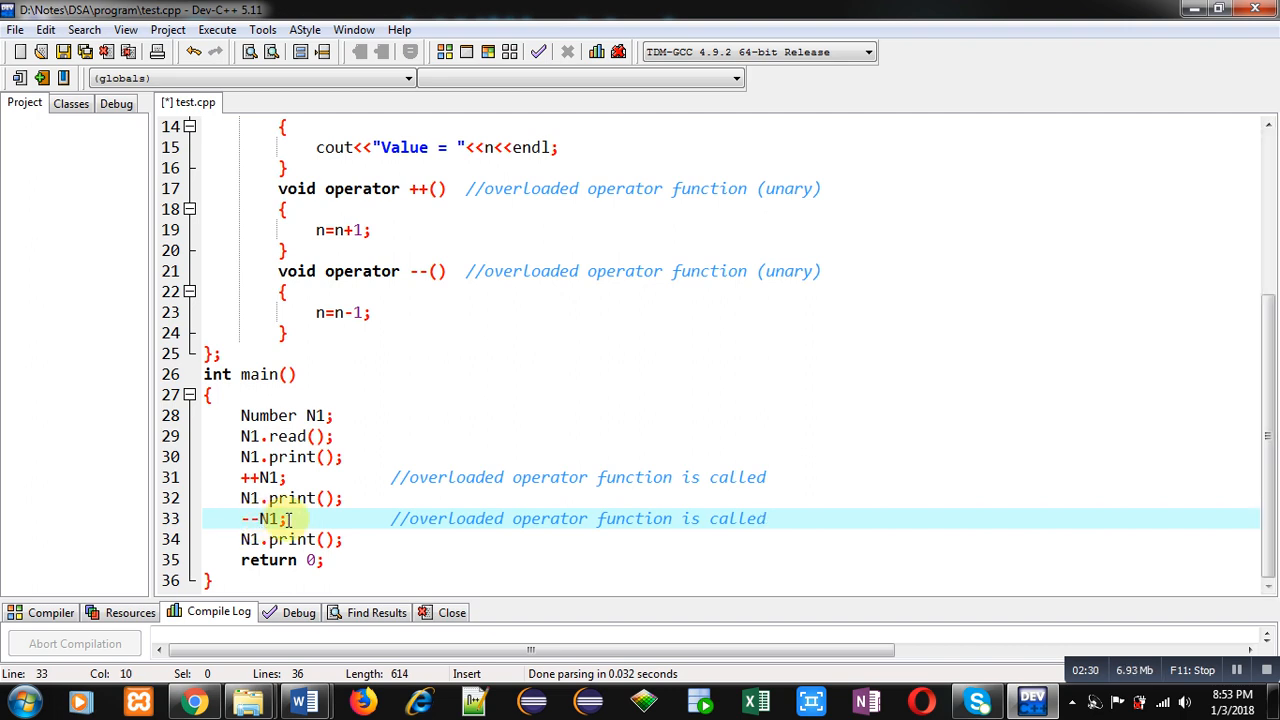
{"action": "left_click", "coordinate": [350, 539]}
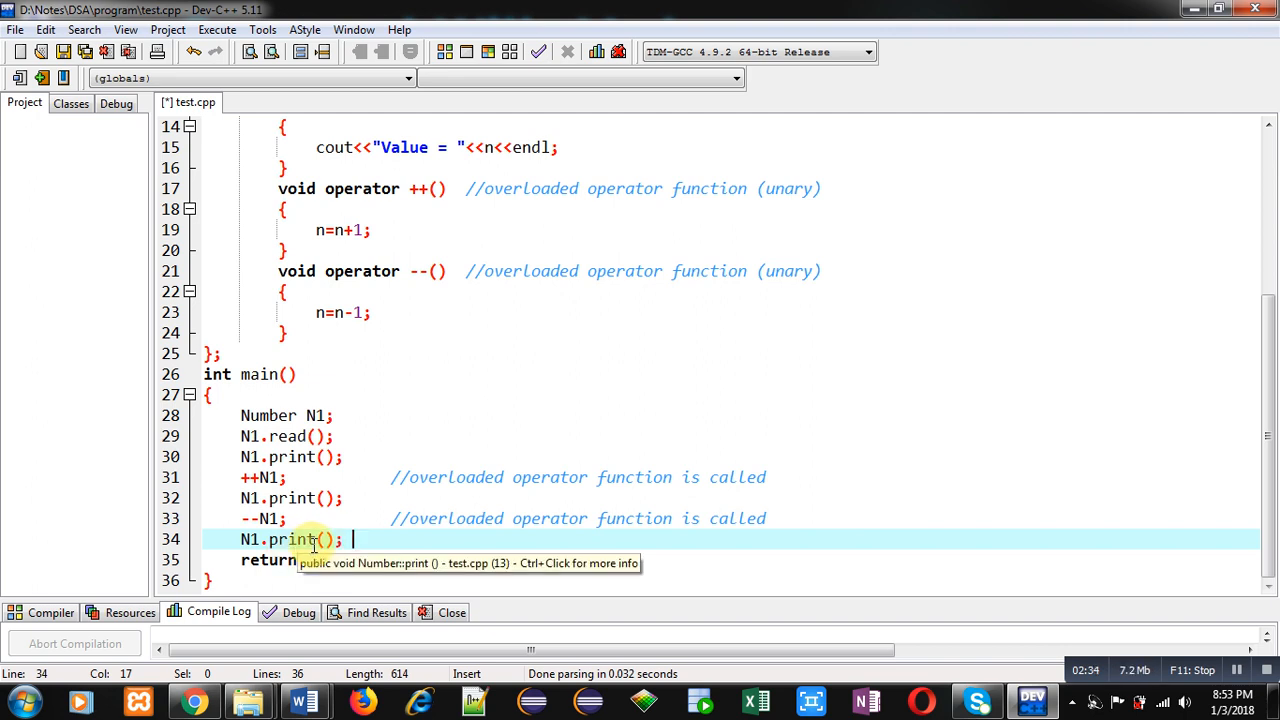
{"action": "mouse_move", "coordinate": [358, 539]}
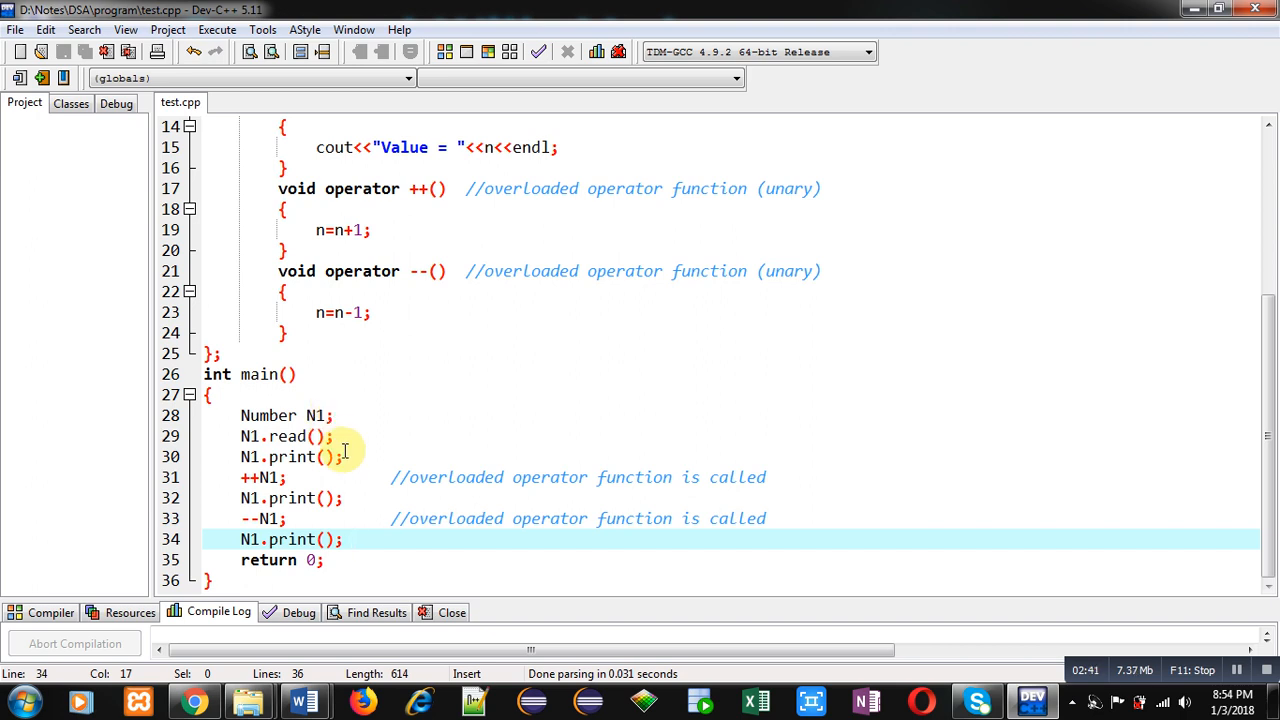
{"action": "left_click", "coordinate": [325, 457]}
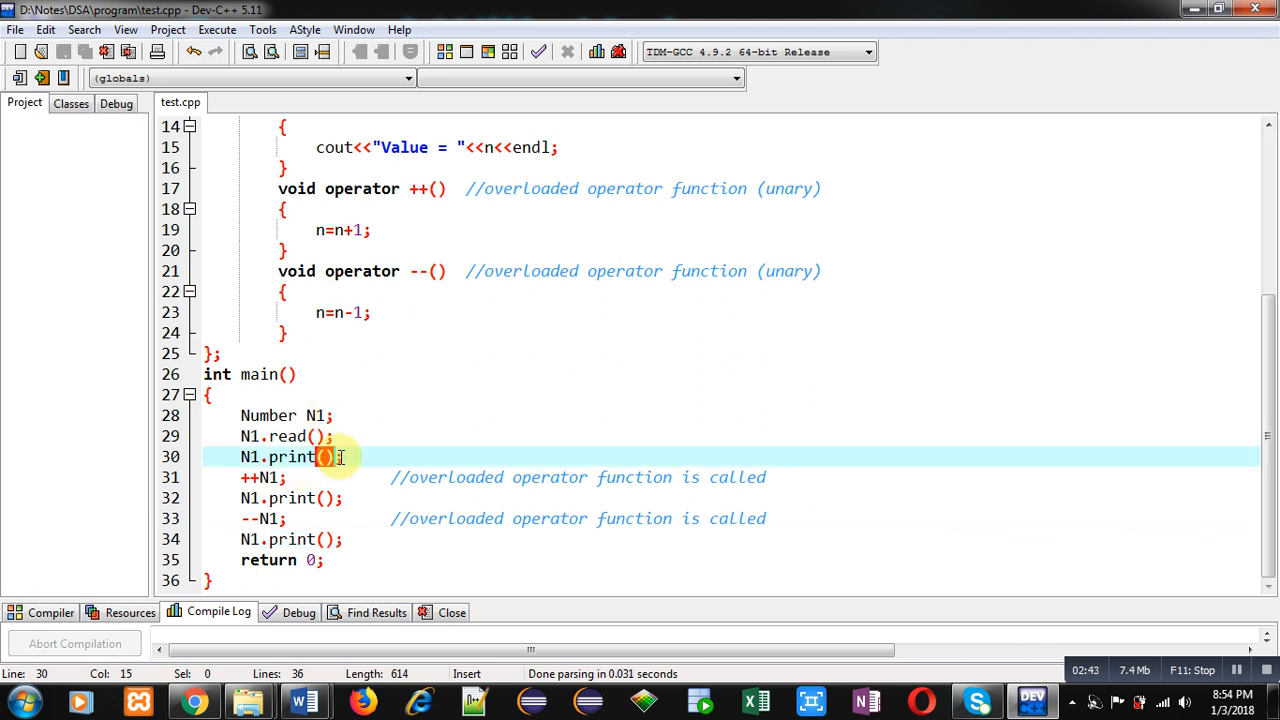
{"action": "left_click", "coordinate": [337, 498]}
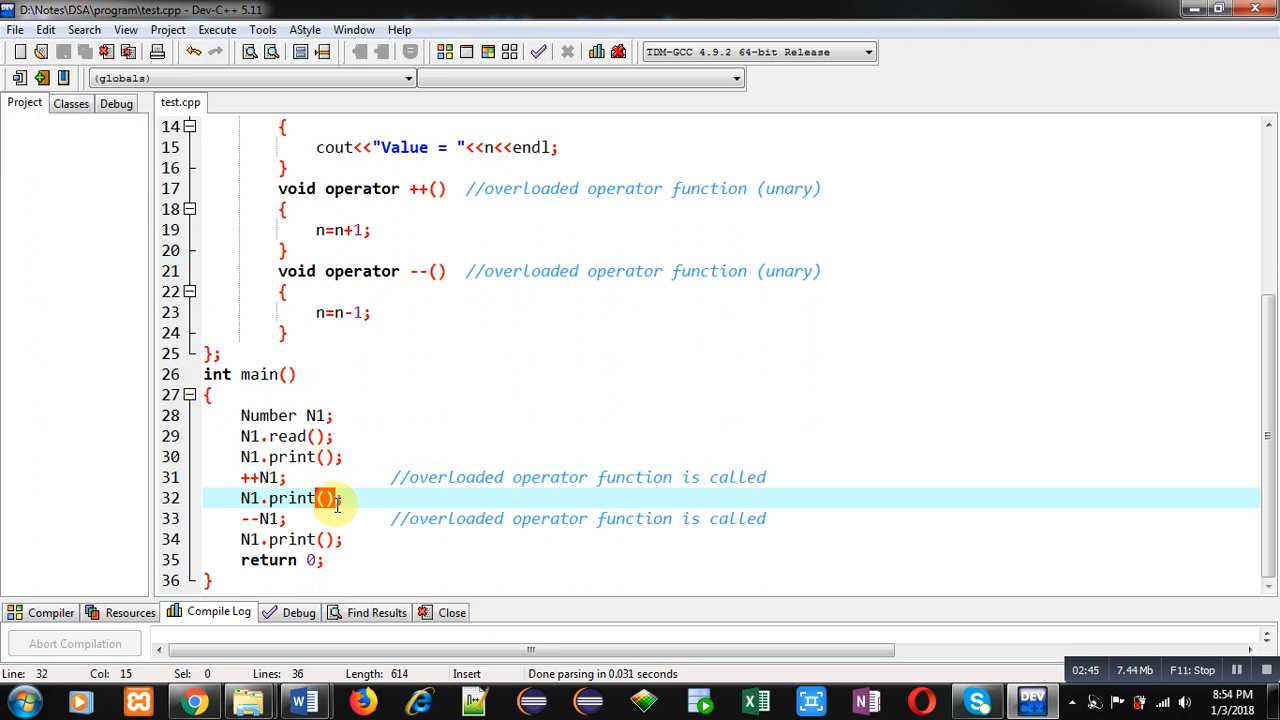
{"action": "left_click", "coordinate": [349, 539]}
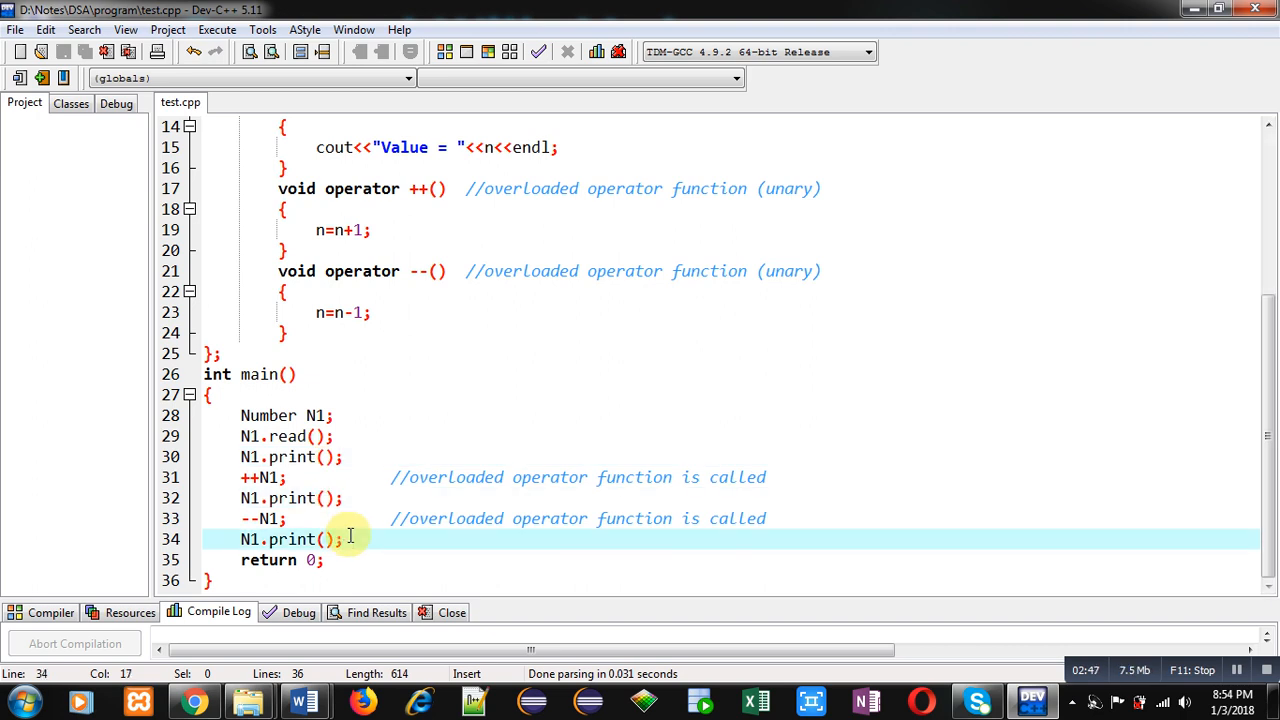
- Compile and run test.cpp via Execute > Compile & Run, entering 5 at the prompt
{"action": "left_click", "coordinate": [216, 29]}
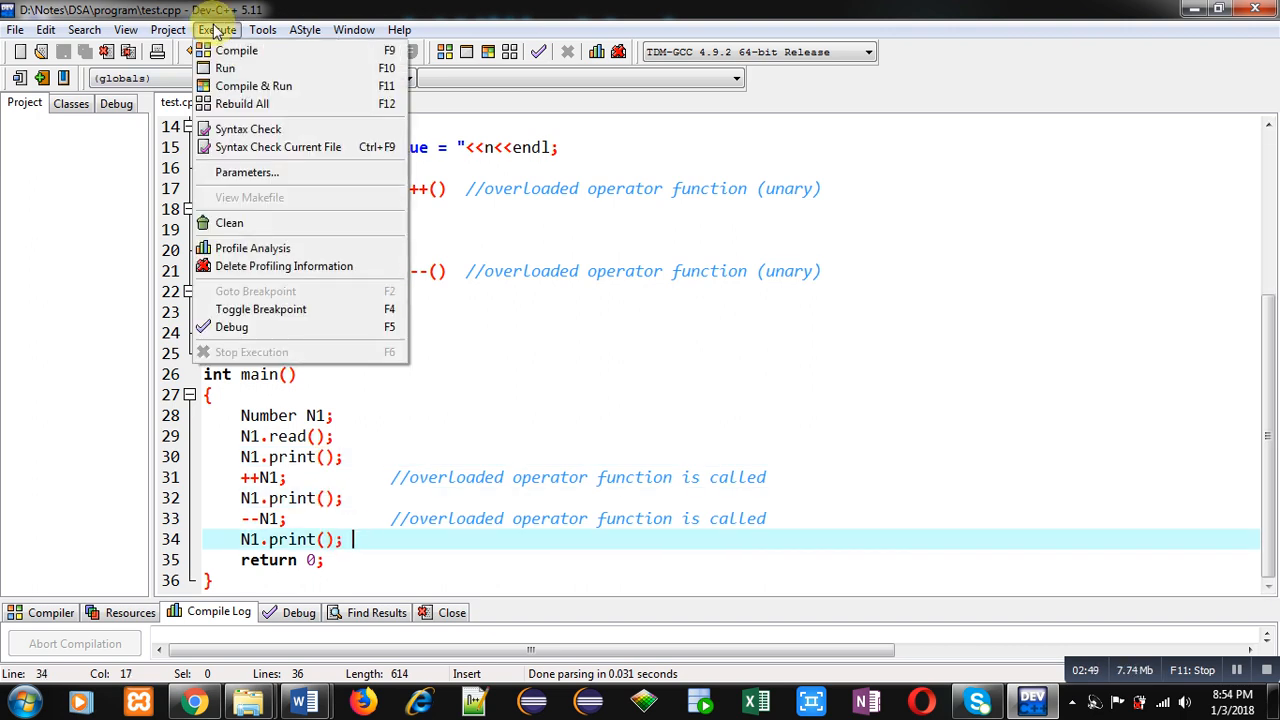
{"action": "left_click", "coordinate": [253, 85]}
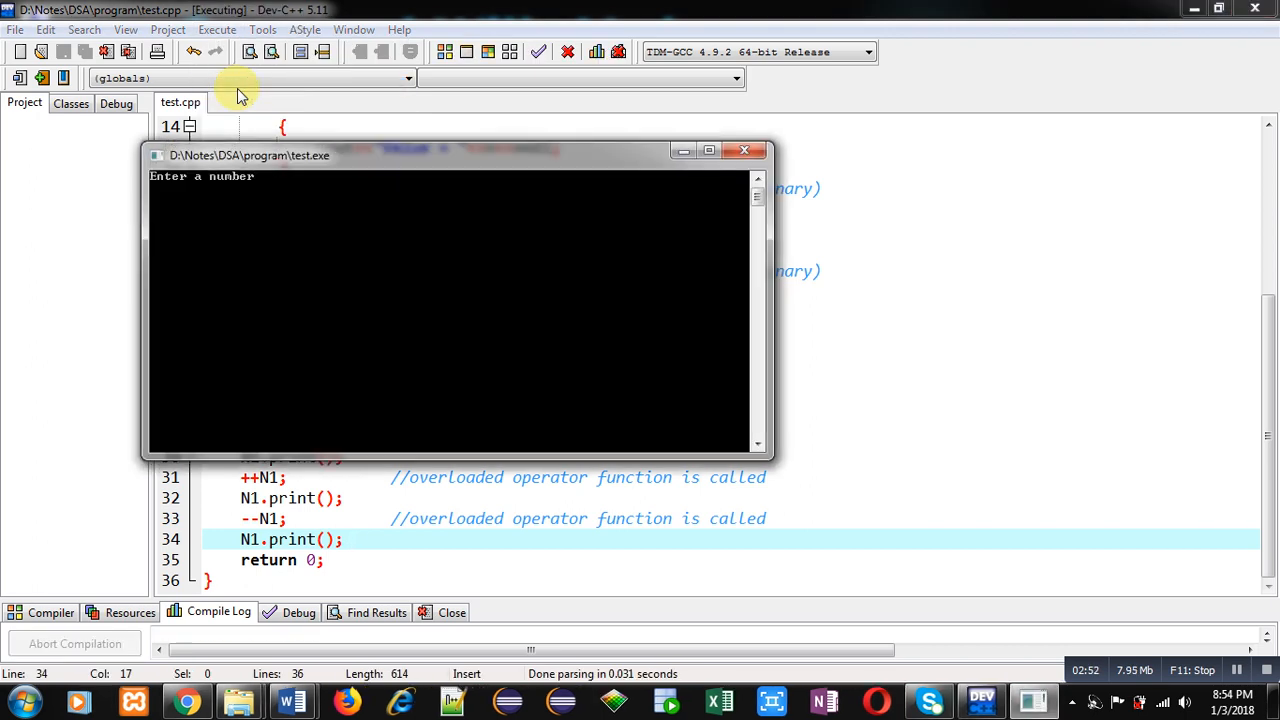
{"action": "type", "text": "5"}
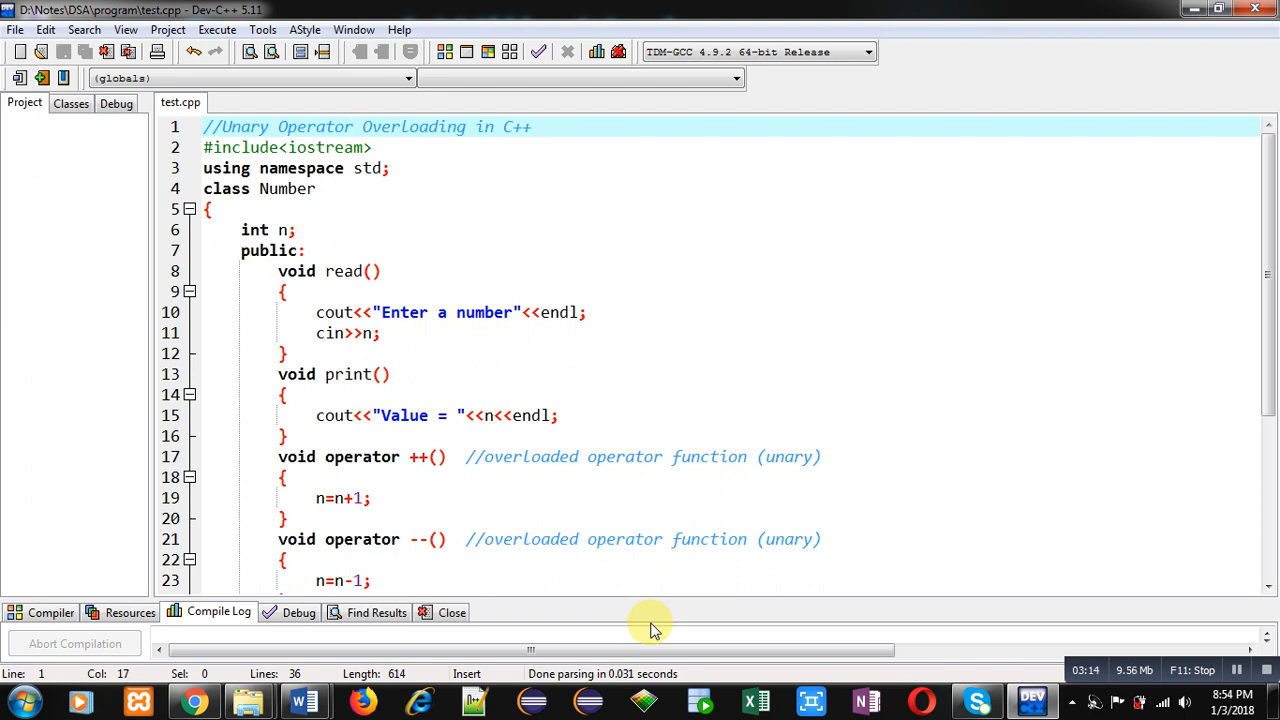
- Minimize Dev-C++ to reveal the Connect With Me contact slide on the desktop
{"action": "left_click", "coordinate": [352, 126]}
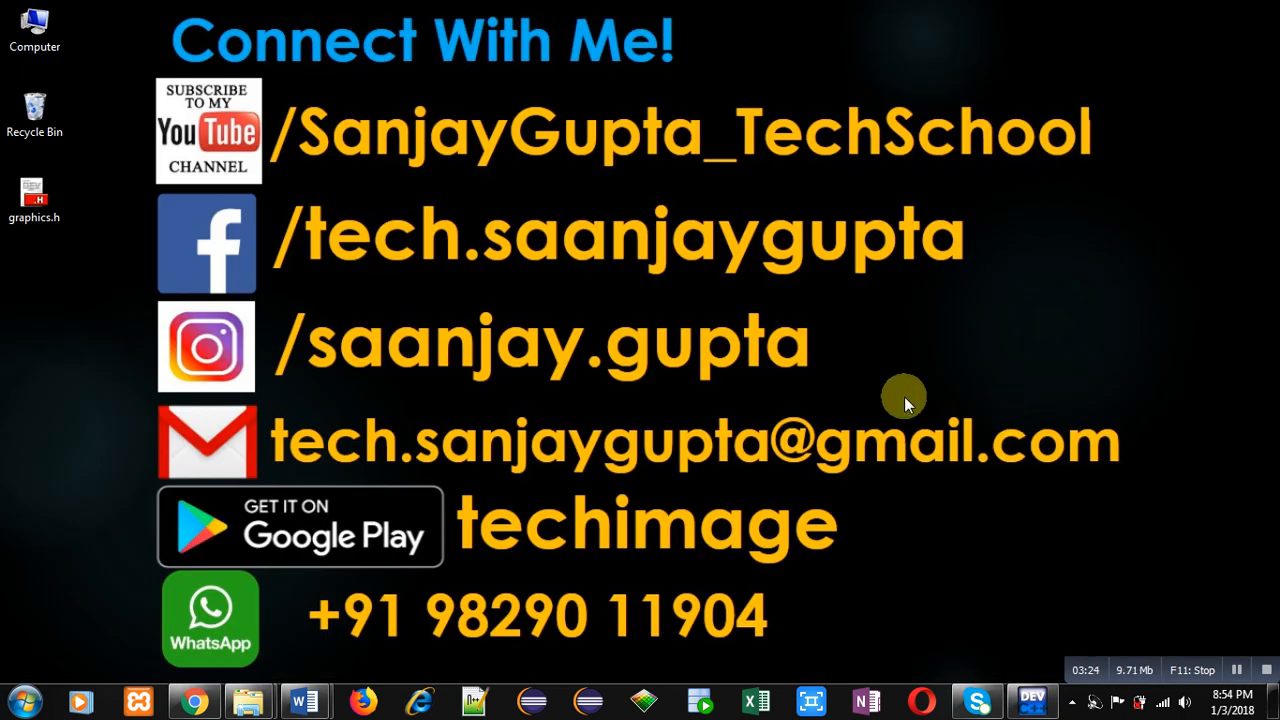
{"action": "mouse_move", "coordinate": [533, 213]}
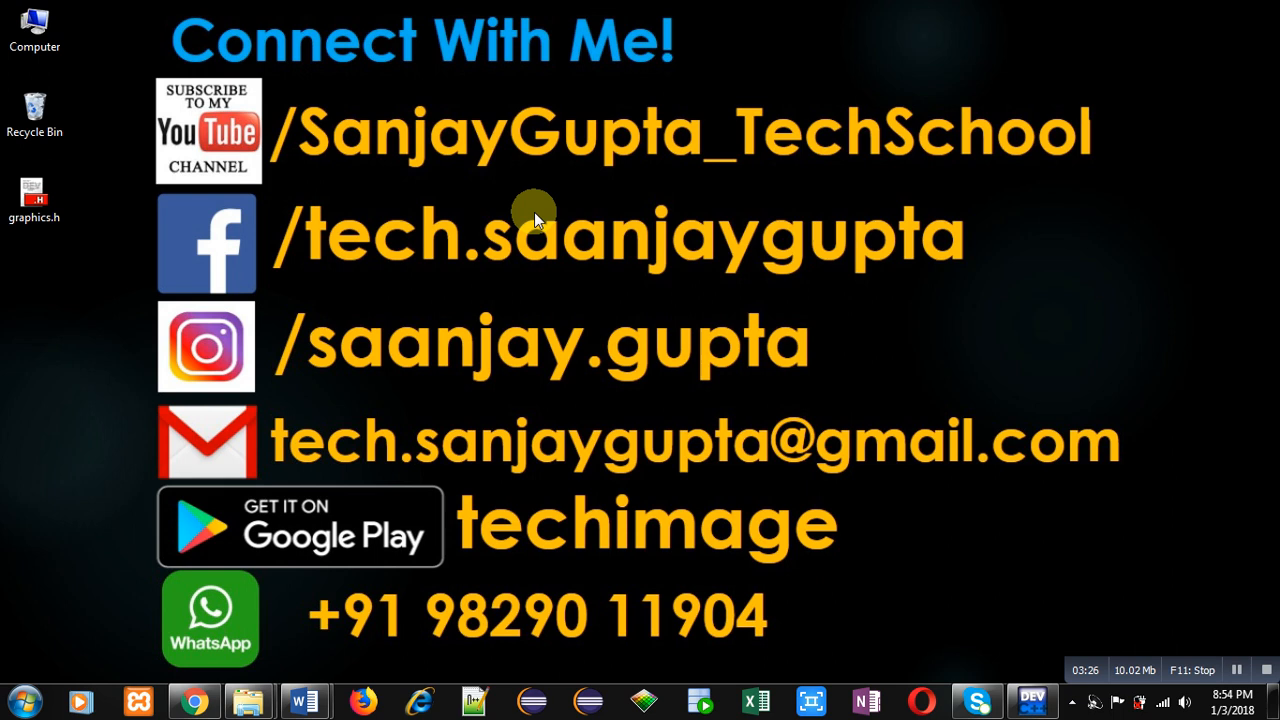
{"action": "mouse_move", "coordinate": [793, 188]}
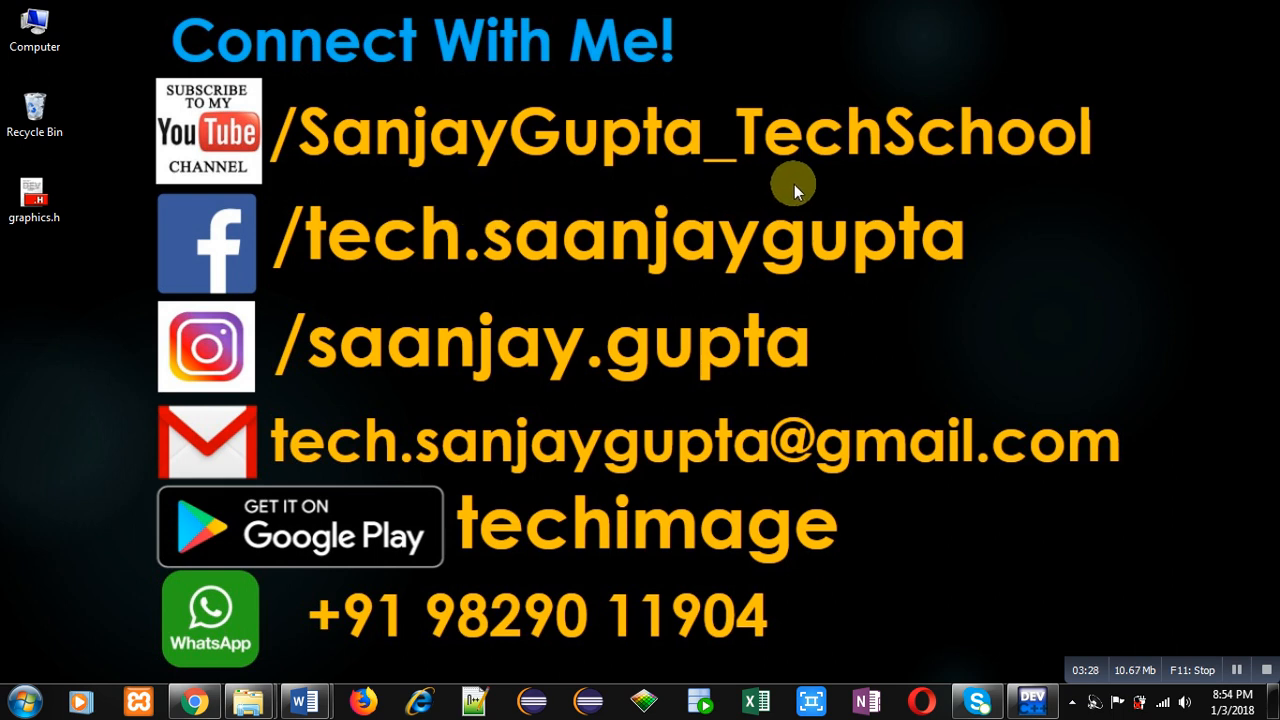